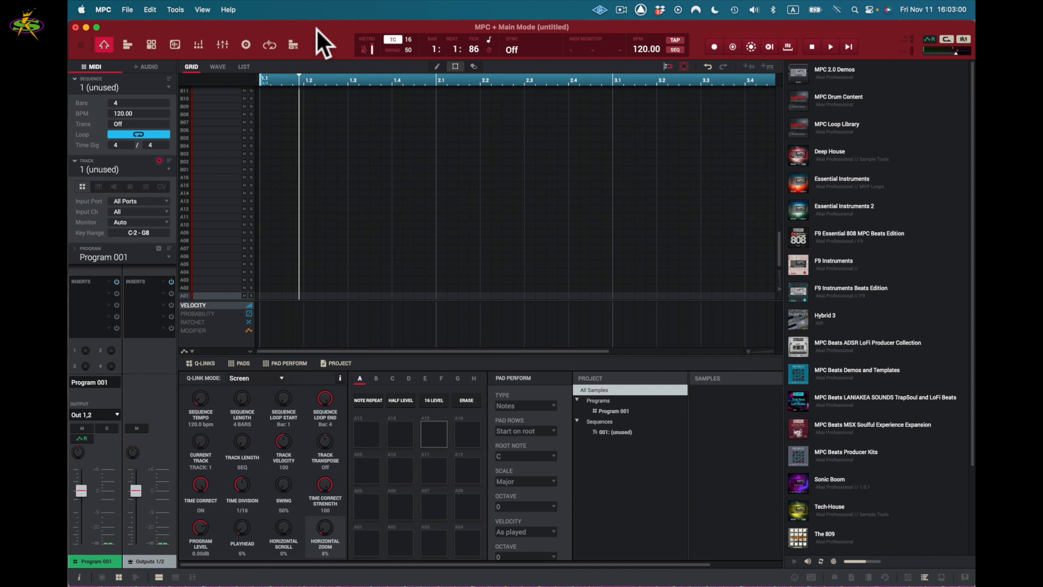
Step: Switch from Main mode to the Sampler with Cmd+8
key("cmd+8")
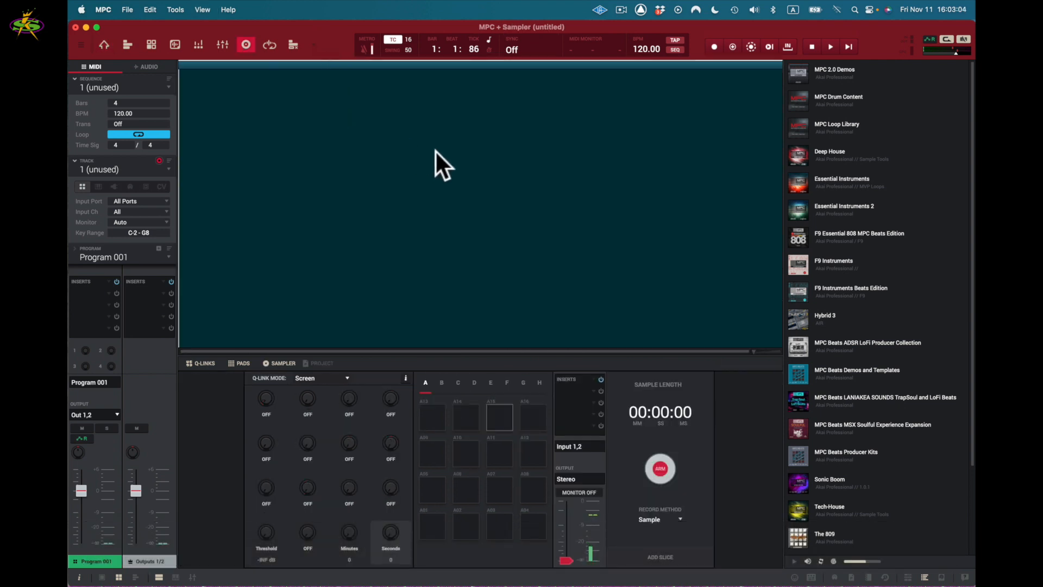
mouse_move(429, 205)
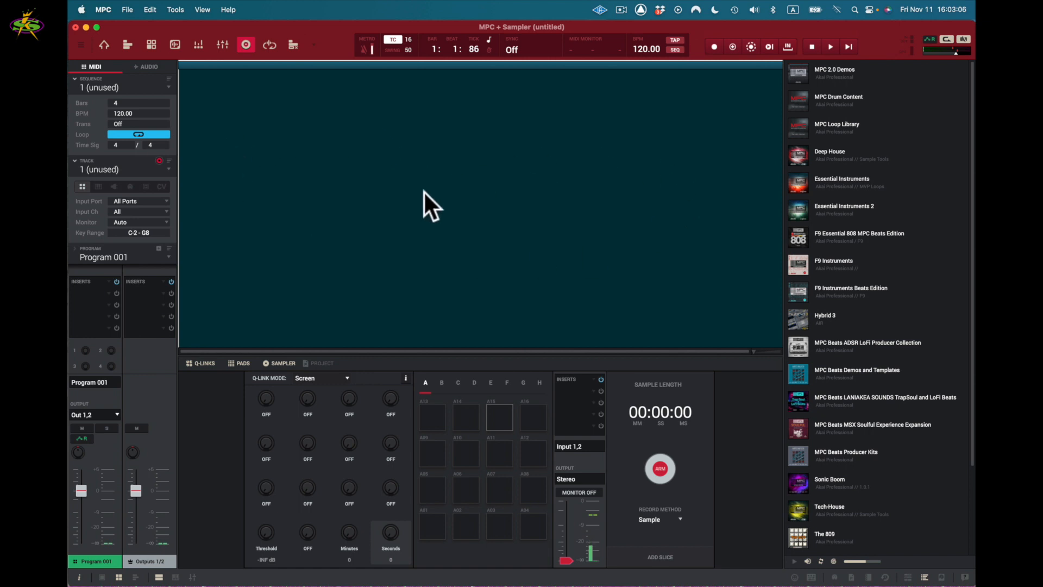
mouse_move(515, 349)
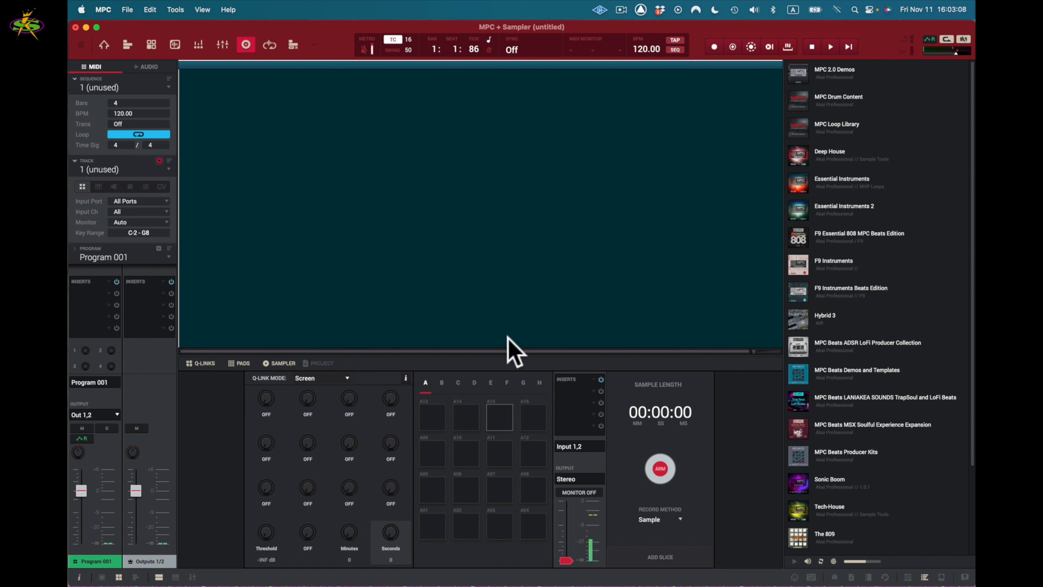
mouse_move(240, 386)
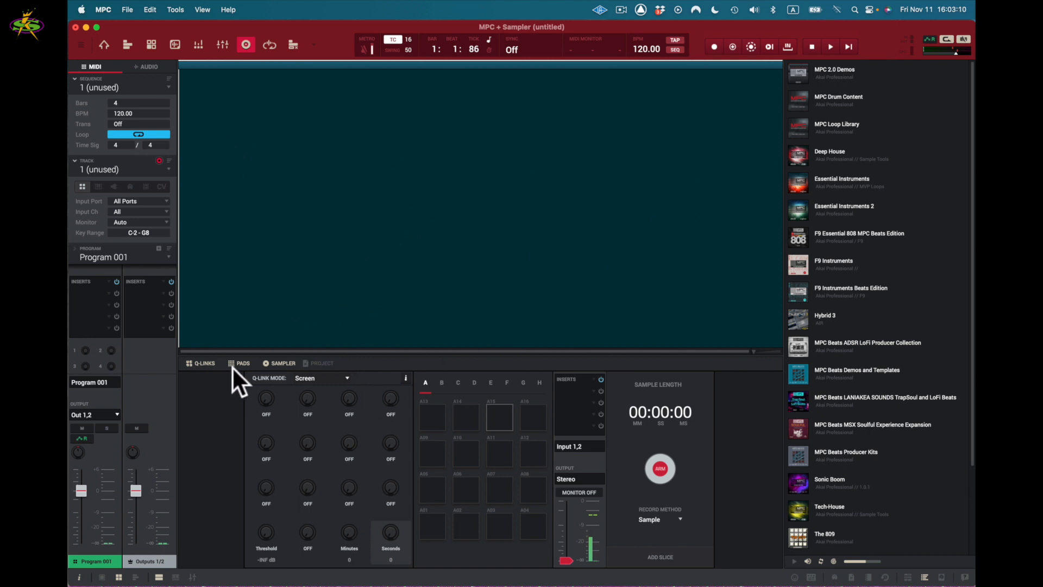
mouse_move(333, 409)
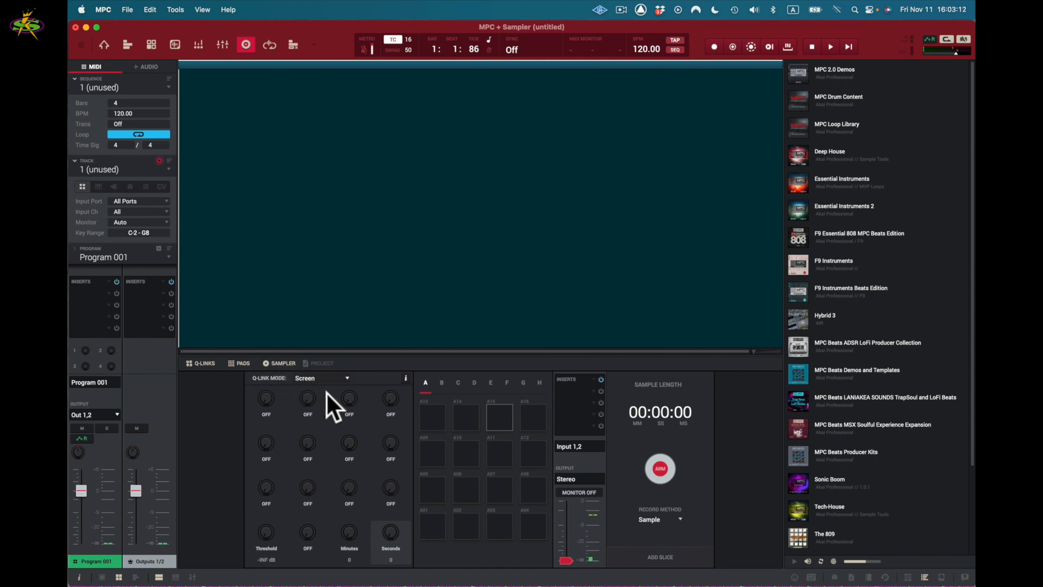
mouse_move(276, 392)
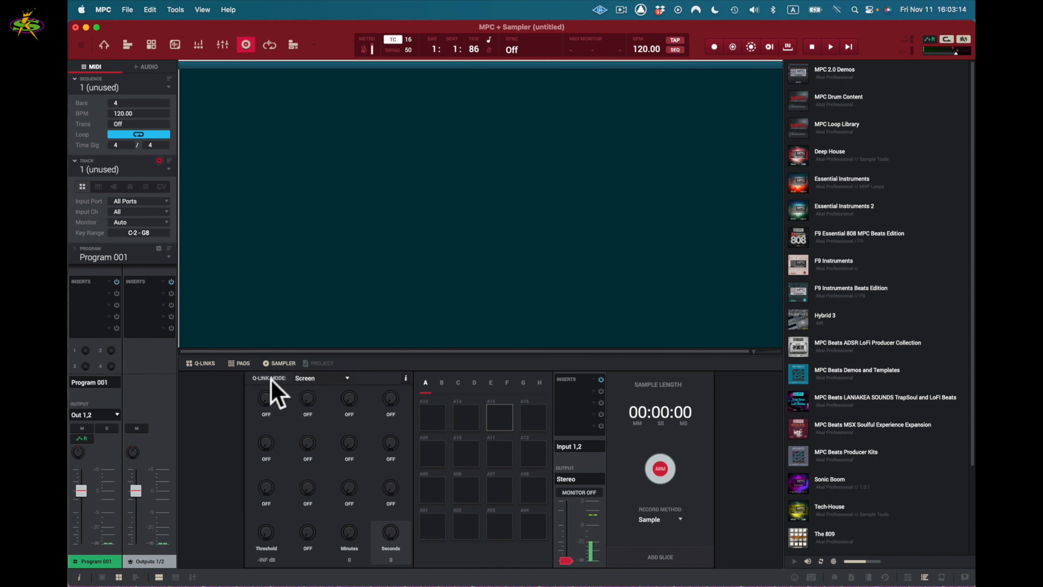
mouse_move(352, 392)
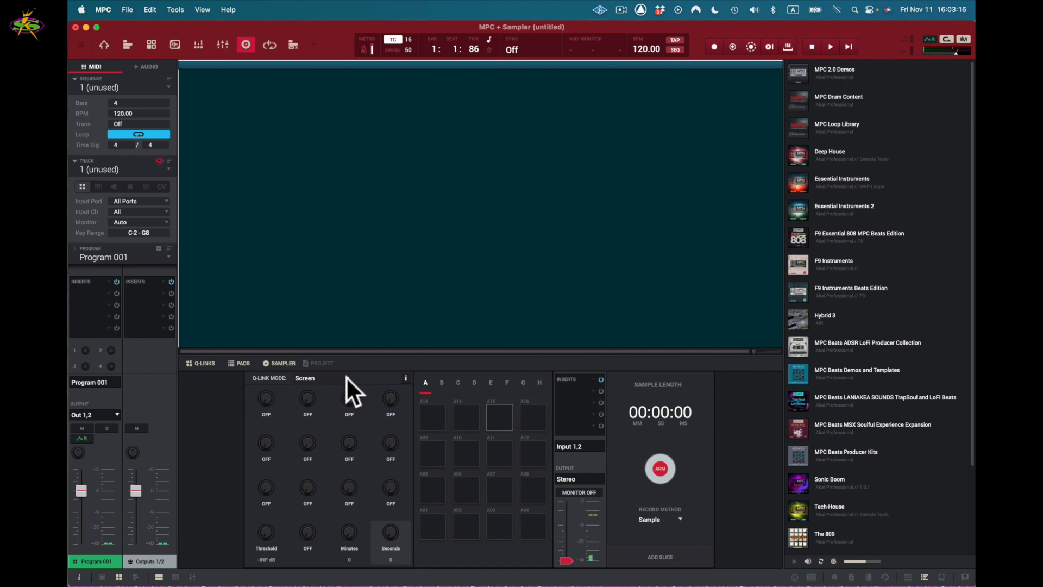
mouse_move(566, 462)
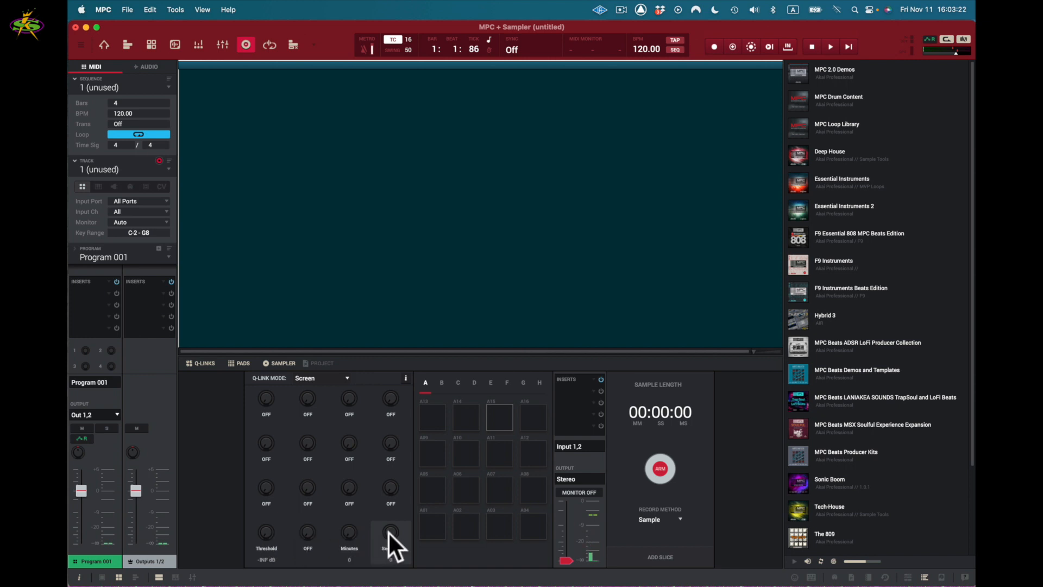
mouse_move(279, 549)
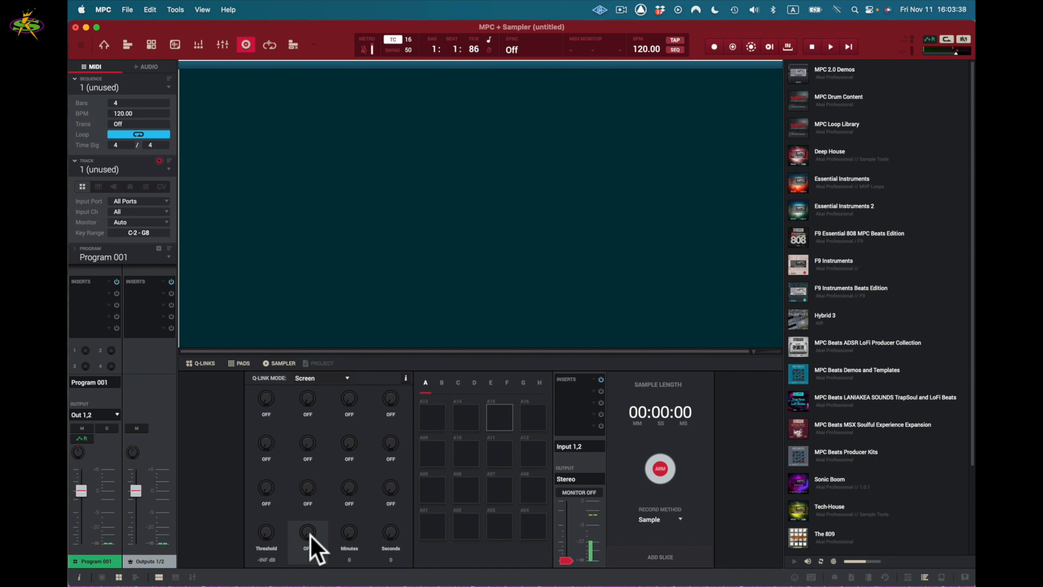
mouse_move(676, 465)
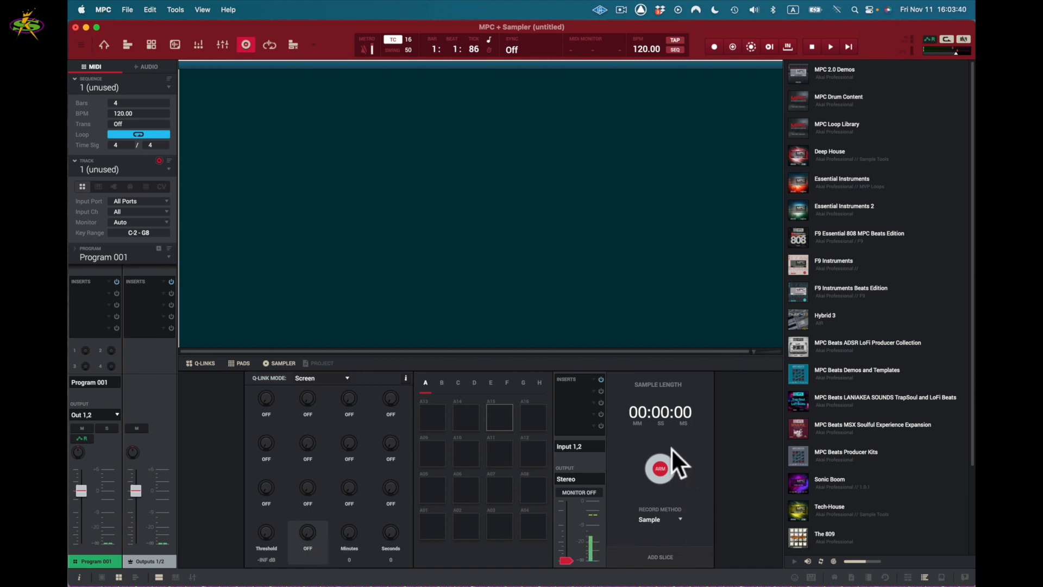
left_click(349, 535)
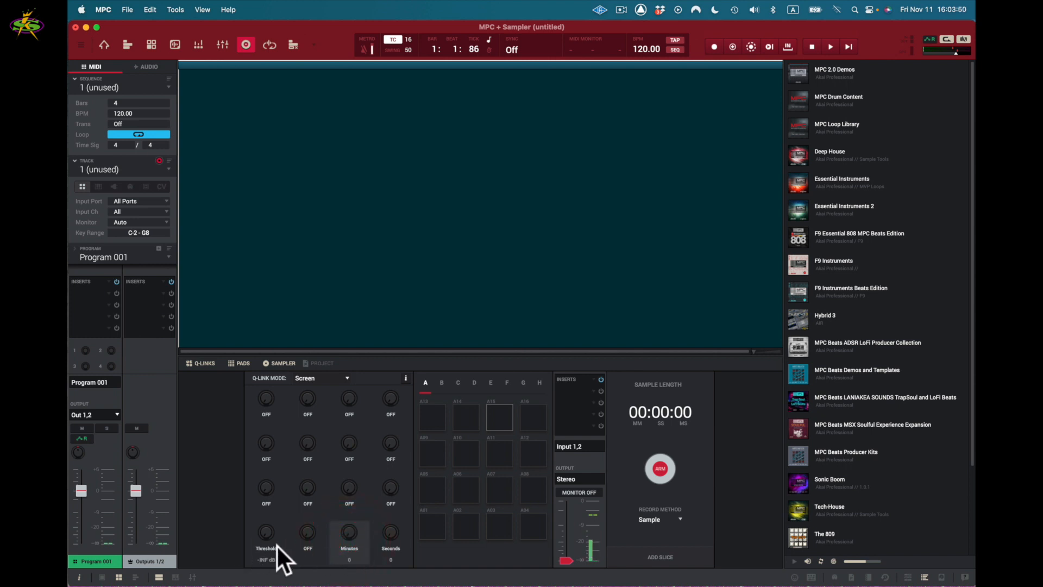
mouse_move(497, 498)
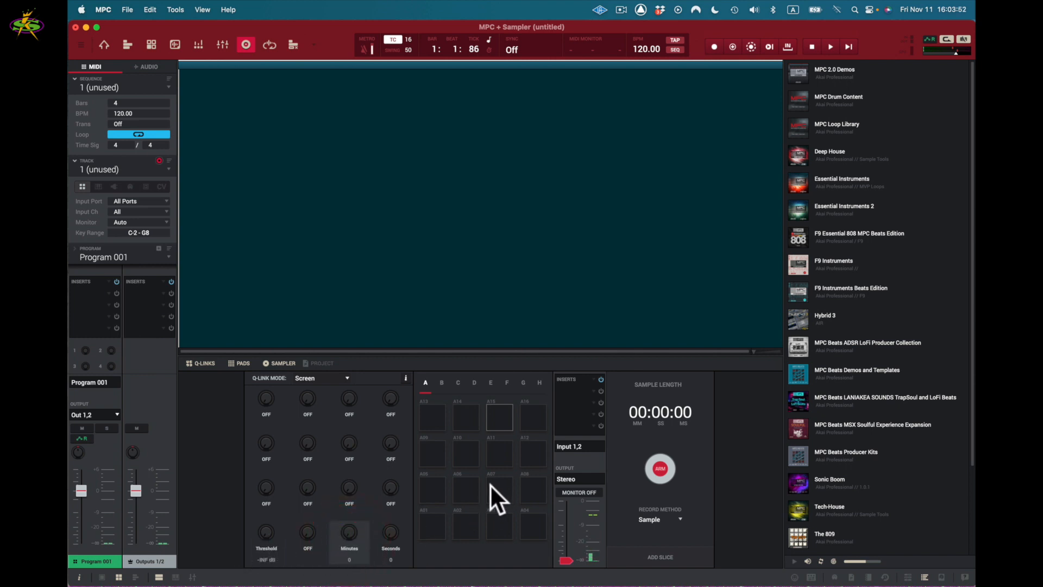
mouse_move(551, 473)
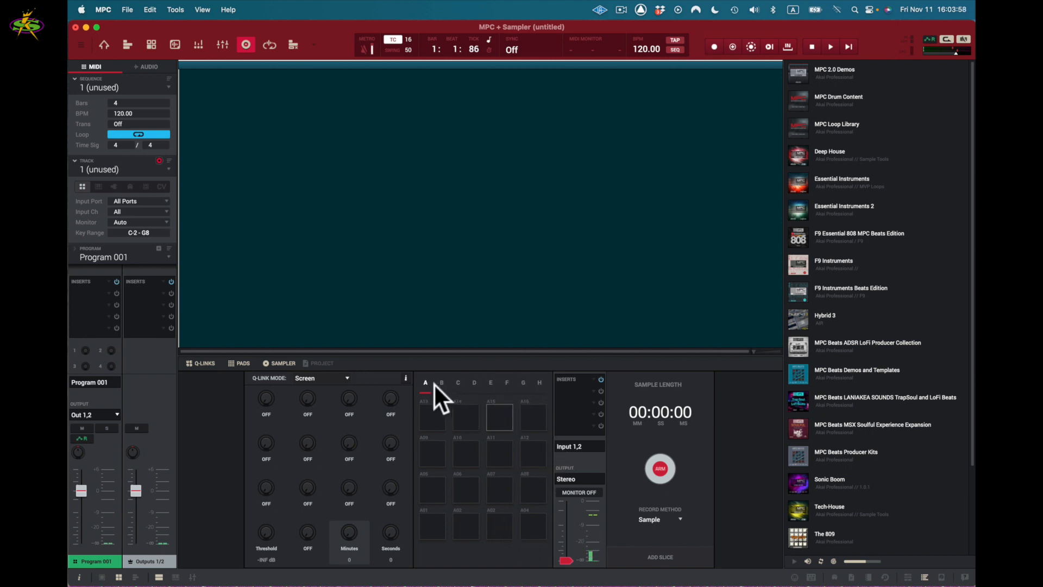
mouse_move(555, 400)
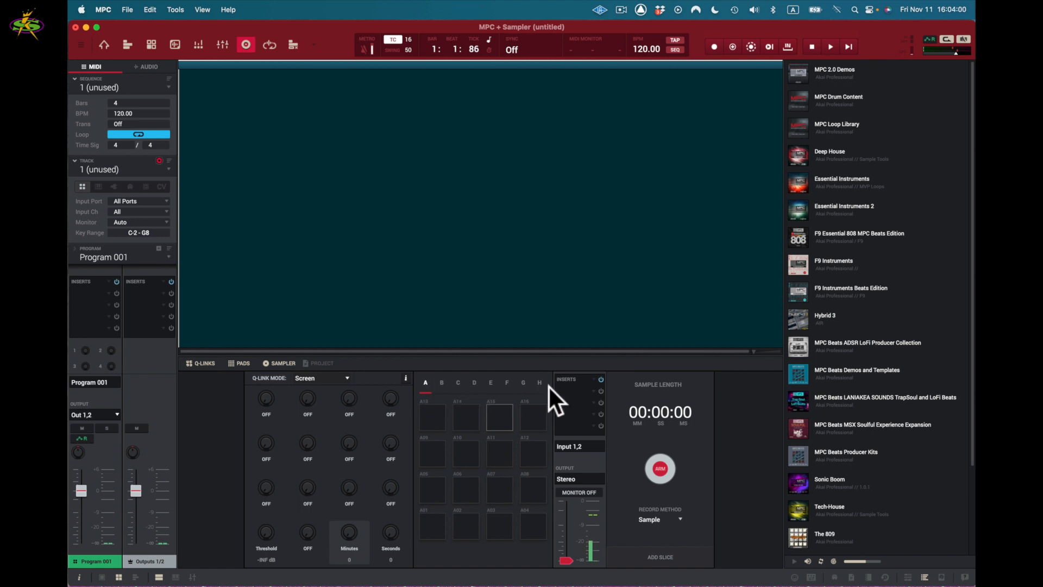
mouse_move(609, 426)
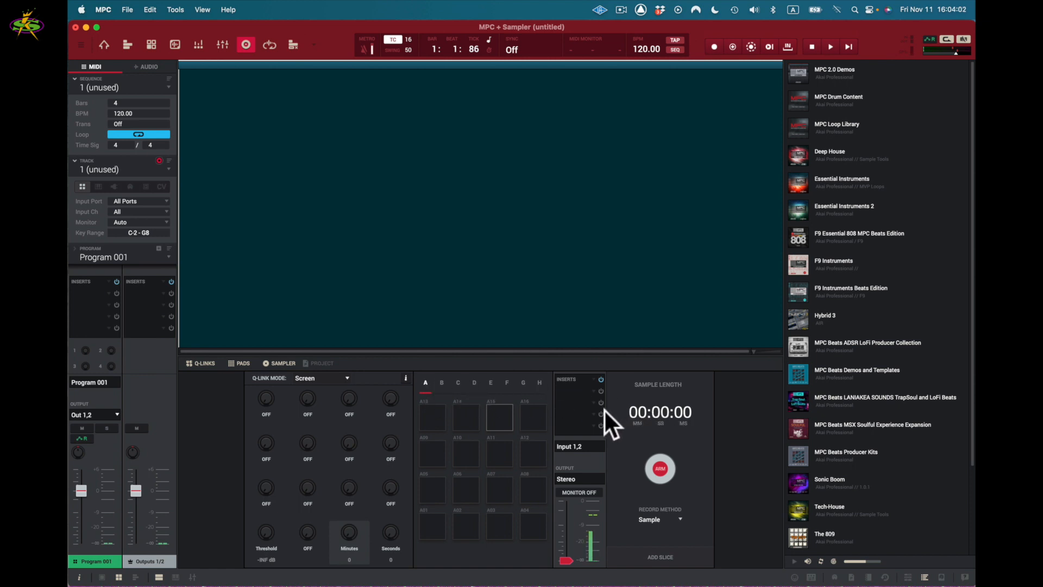
mouse_move(599, 469)
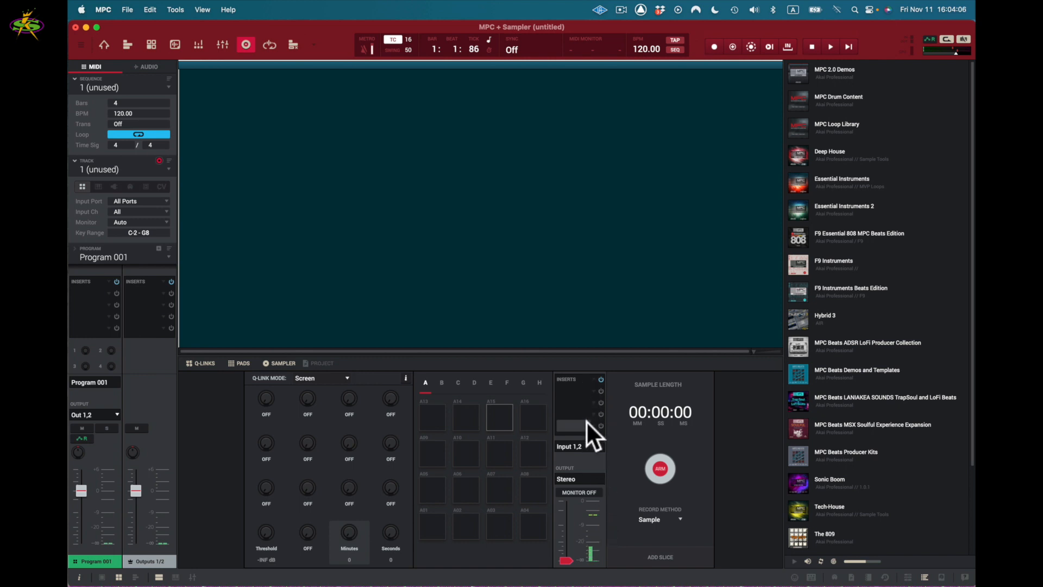
mouse_move(582, 459)
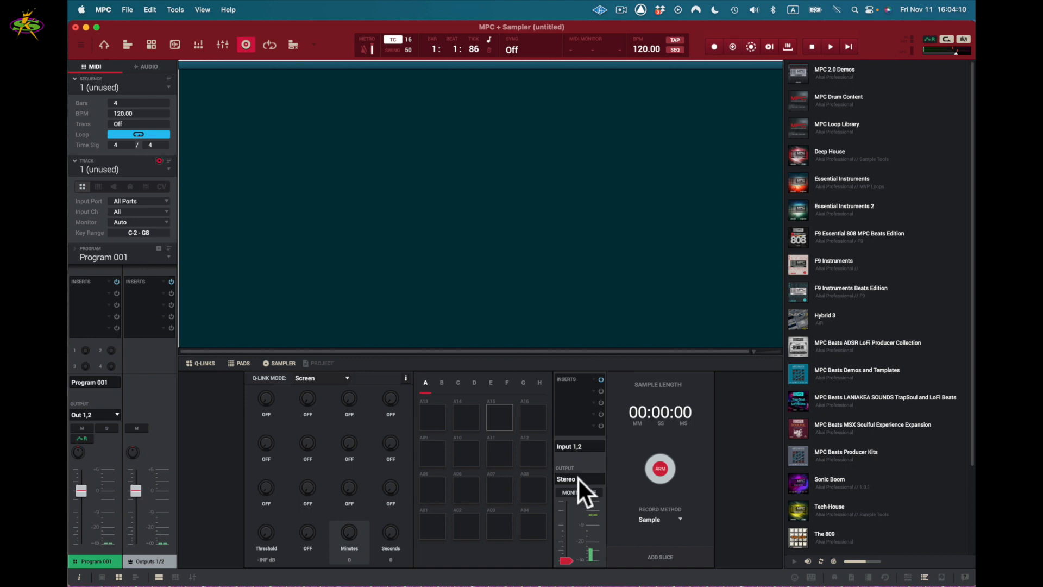
left_click(578, 493)
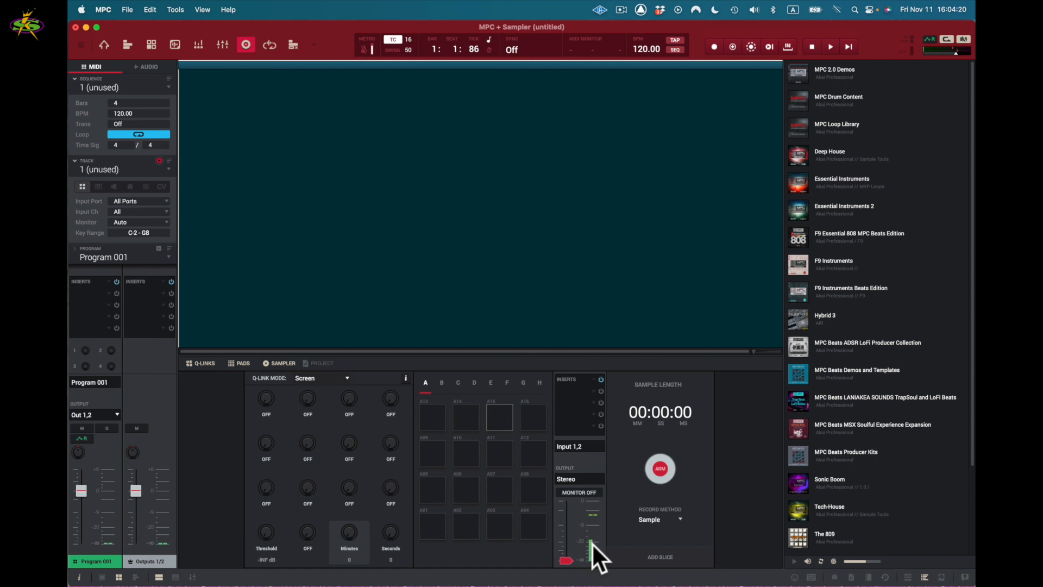
mouse_move(642, 400)
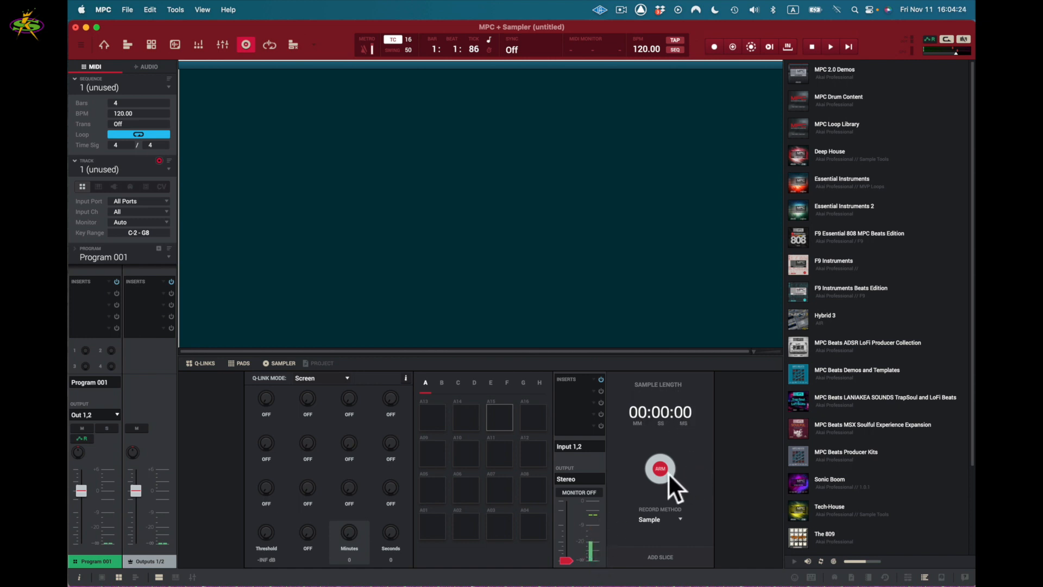
mouse_move(686, 528)
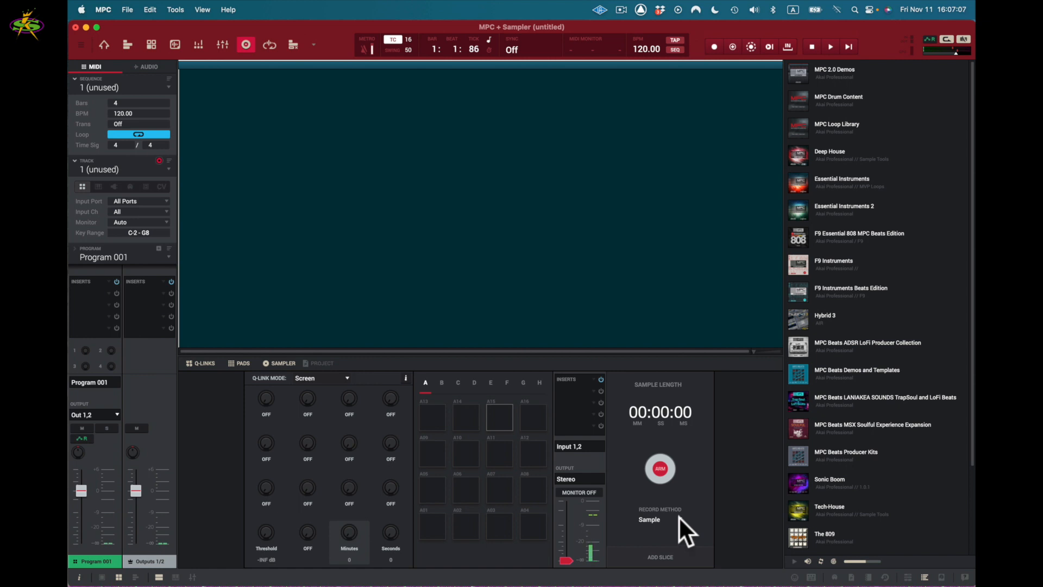
left_click(658, 520)
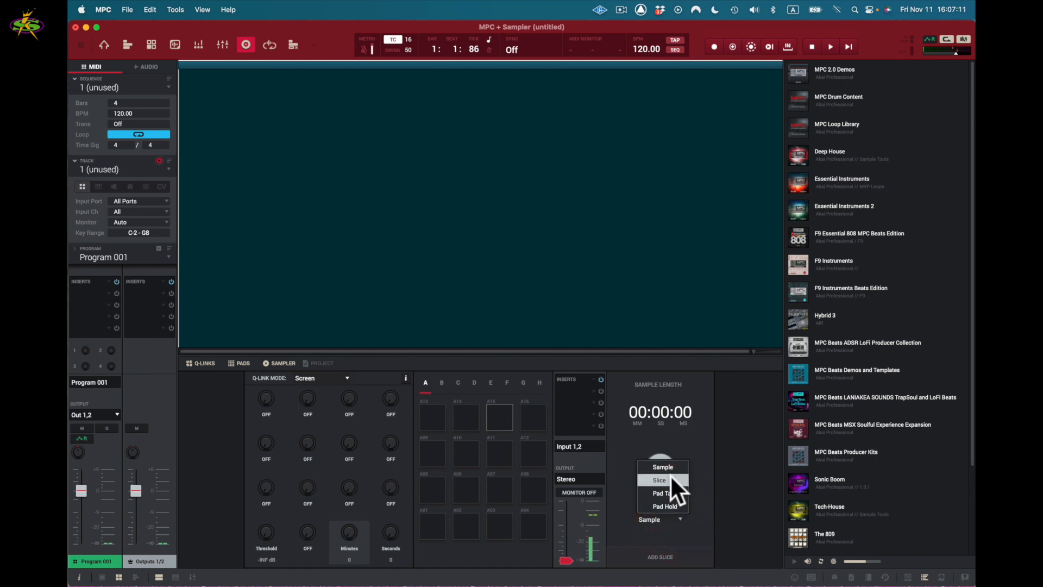
mouse_move(678, 495)
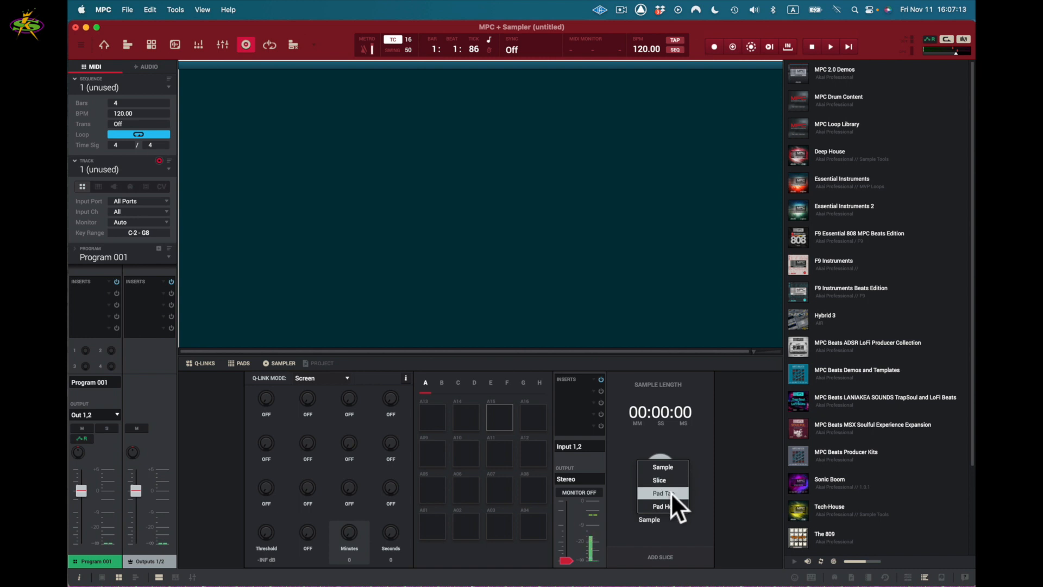
left_click(649, 520)
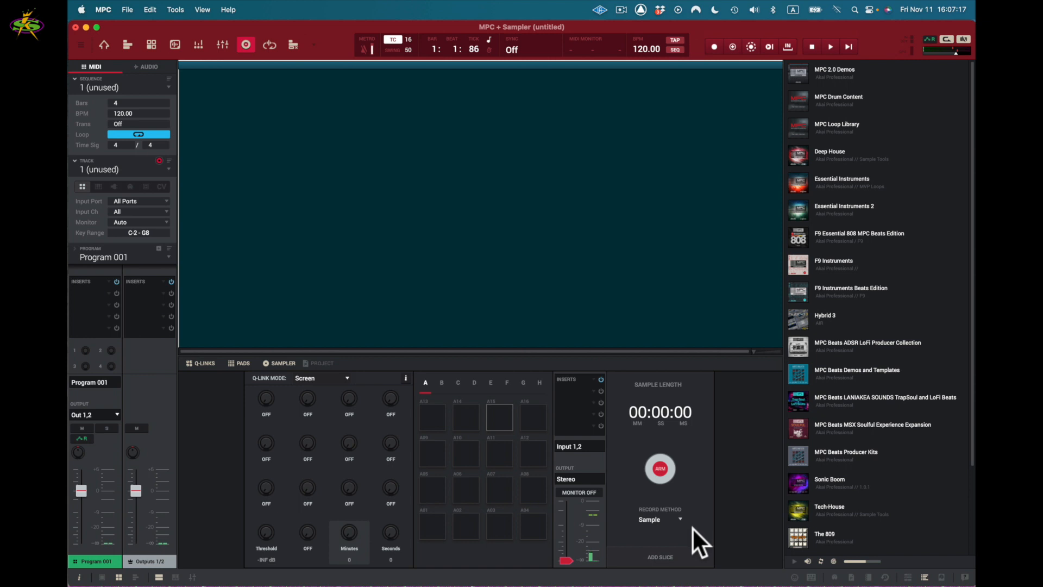
mouse_move(676, 569)
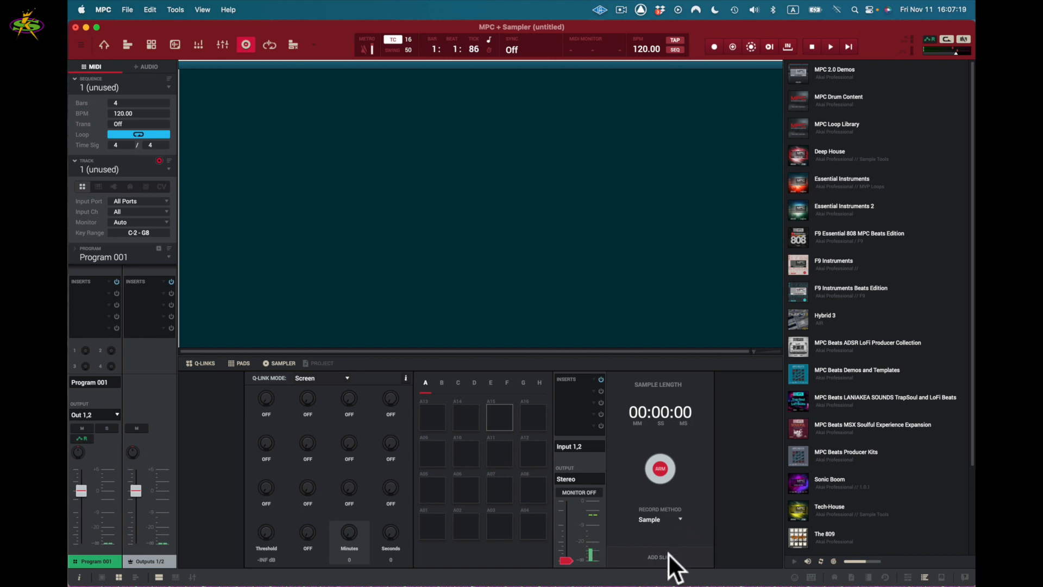
mouse_move(728, 486)
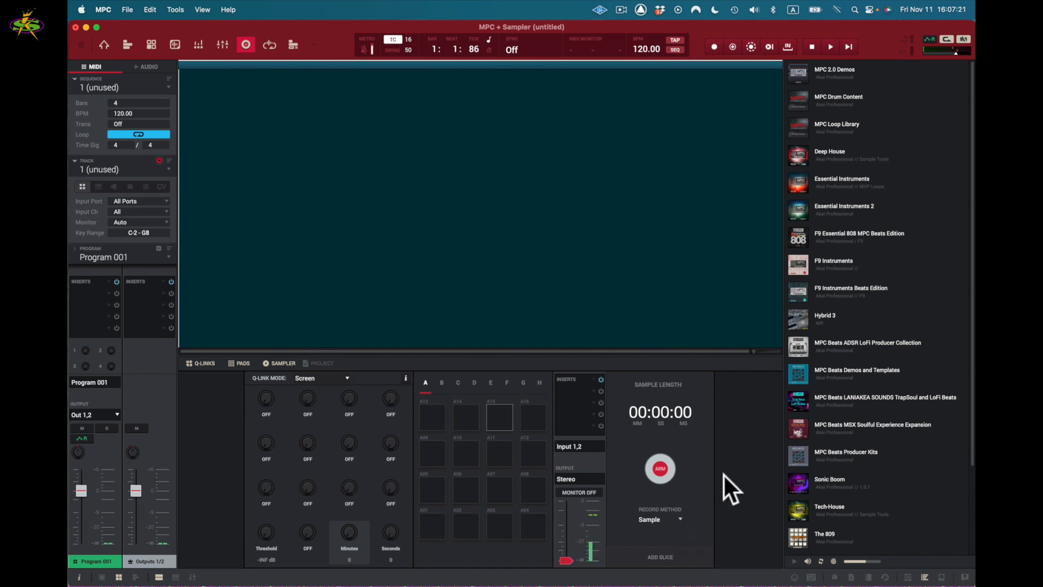
mouse_move(539, 449)
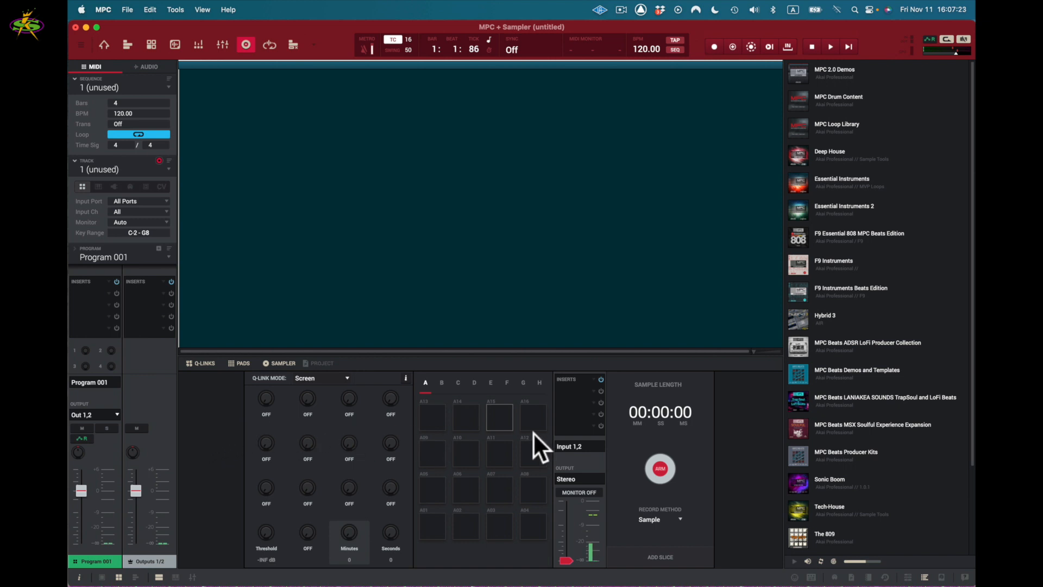
mouse_move(608, 492)
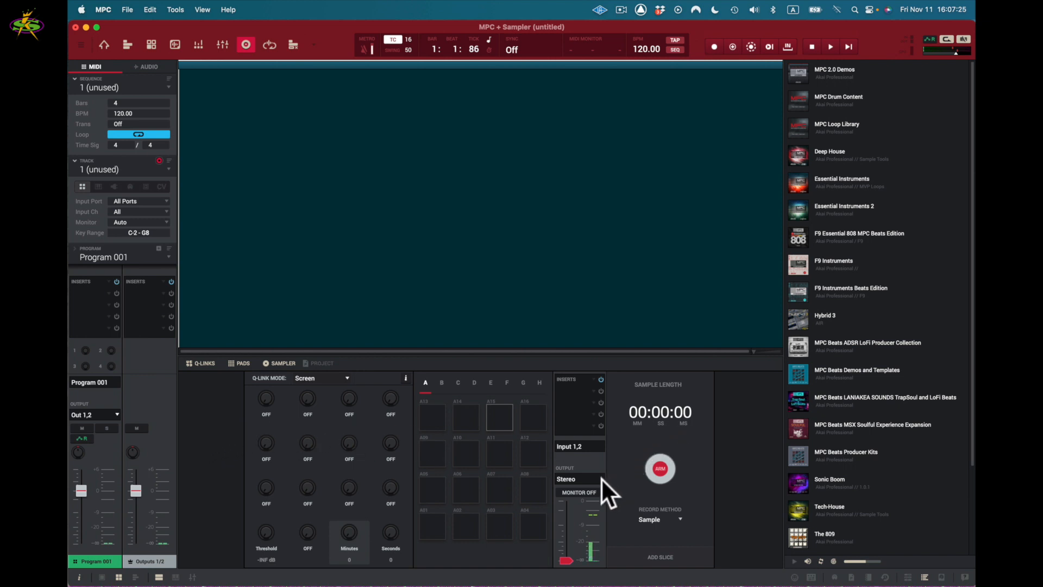
mouse_move(590, 473)
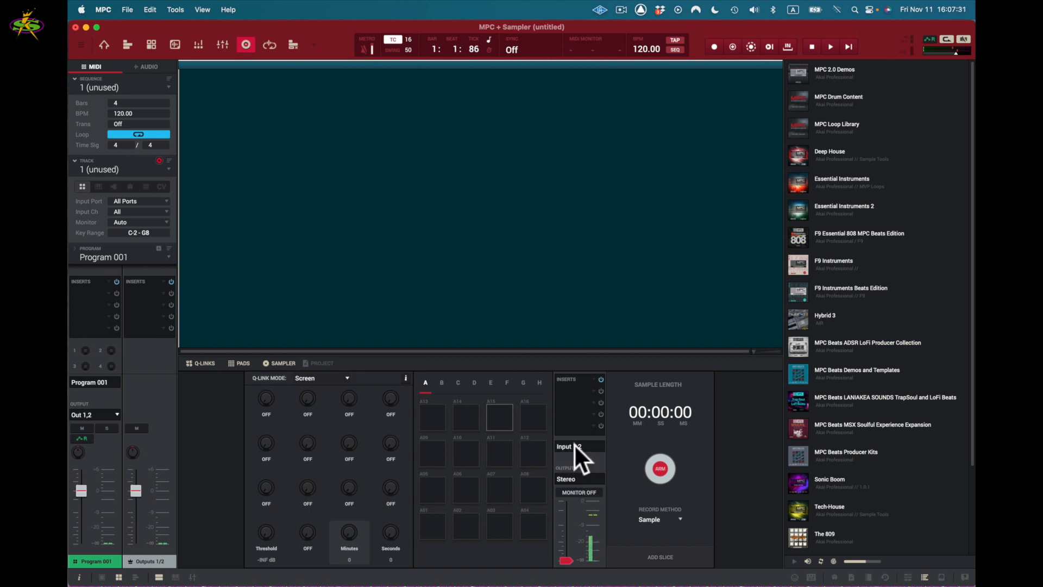
mouse_move(599, 529)
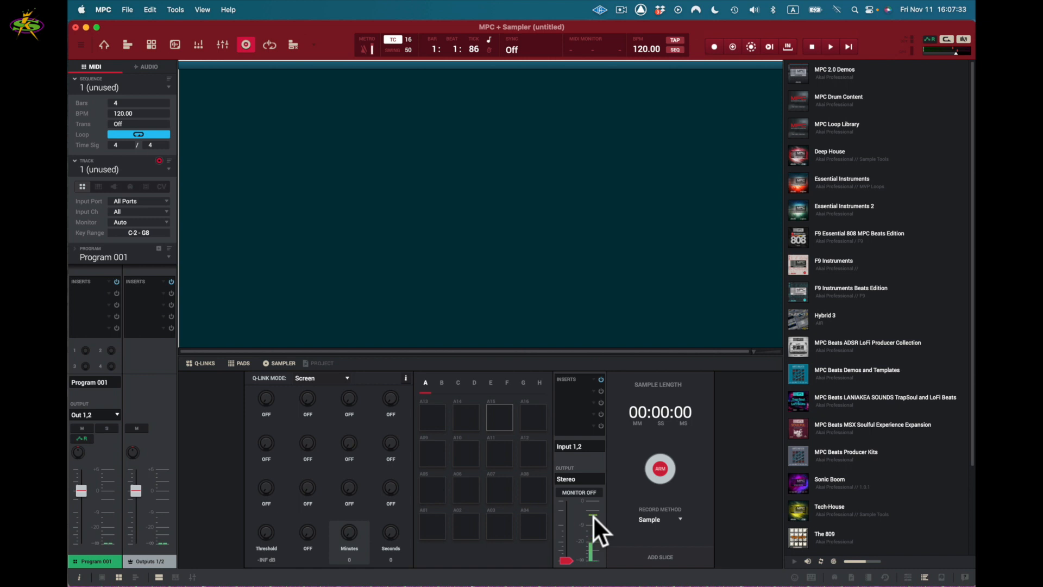
mouse_move(602, 515)
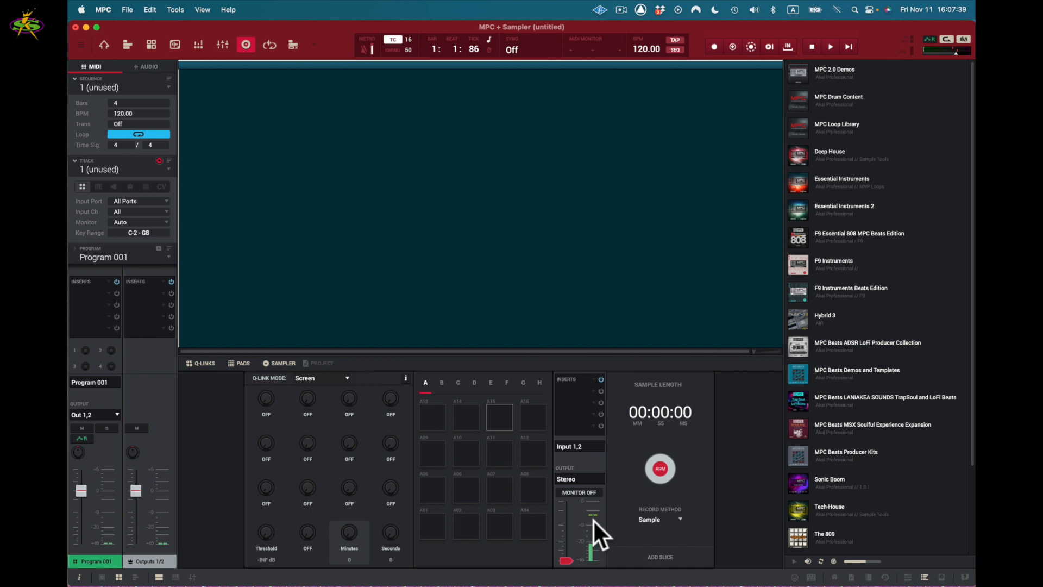
mouse_move(607, 502)
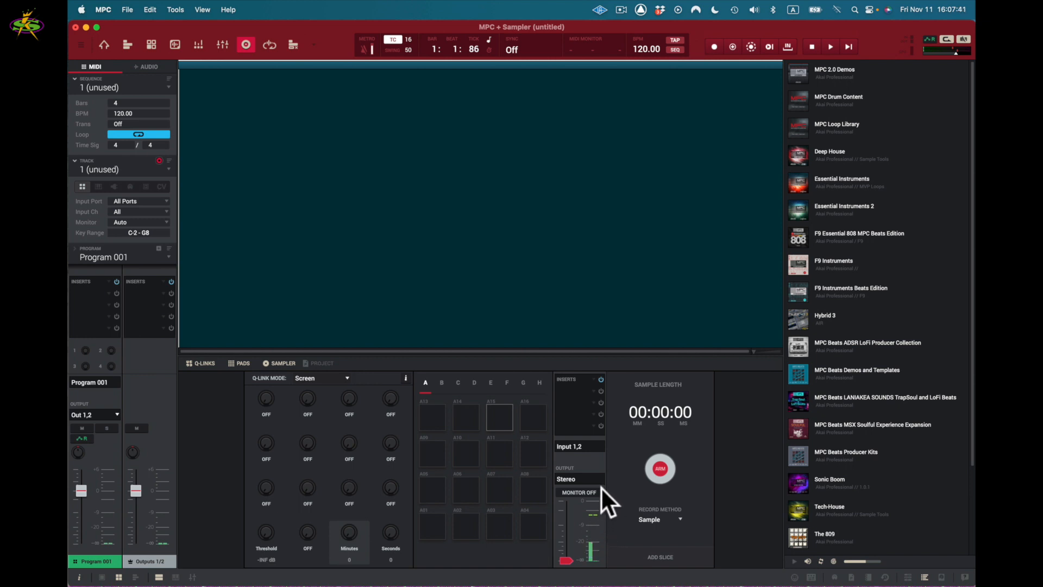
mouse_move(602, 480)
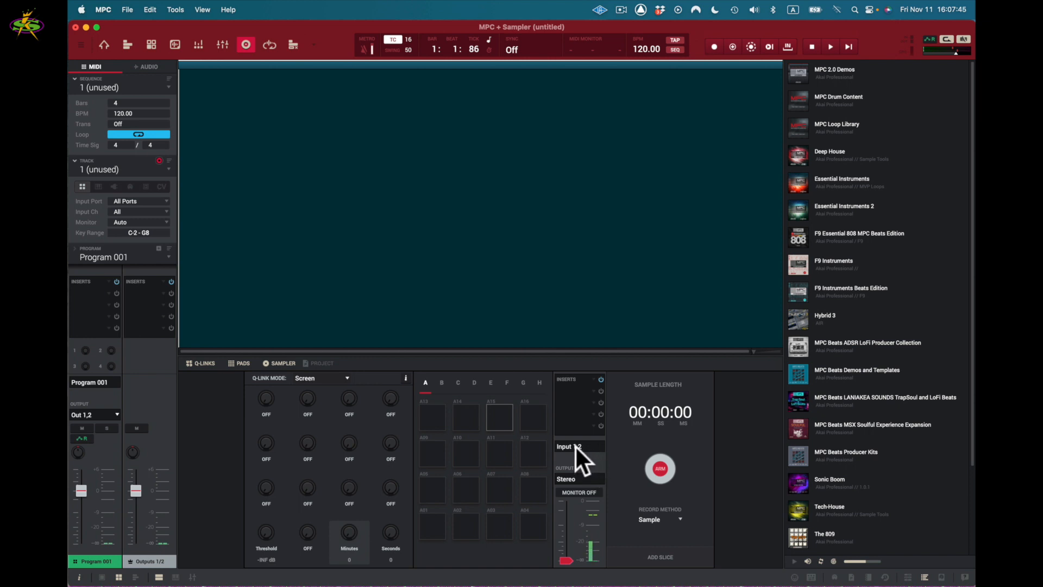
Step: Set the Sampler input to mono Input 1 and the recording length to 20 seconds
left_click(569, 446)
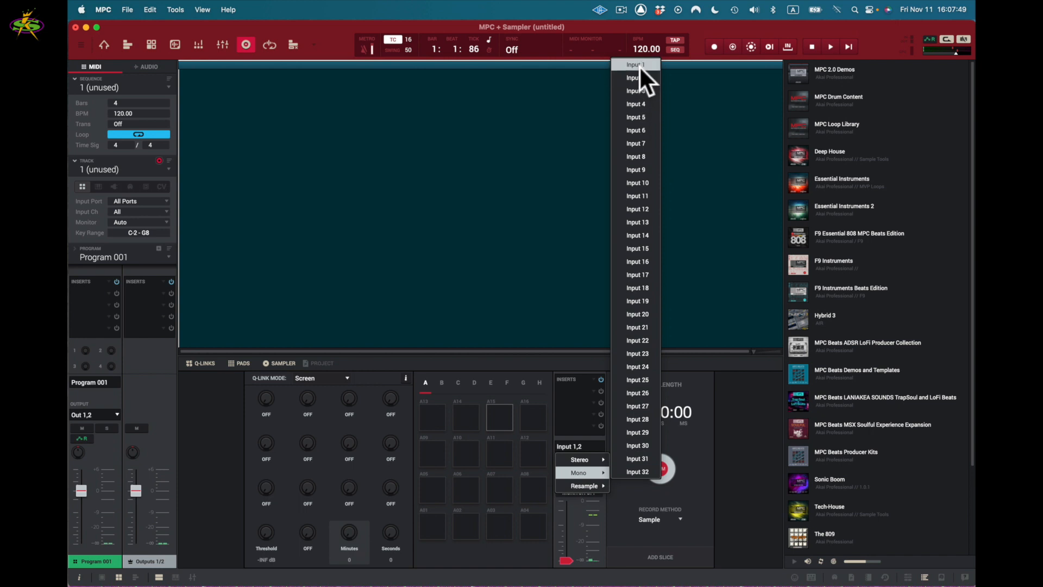
left_click(635, 65)
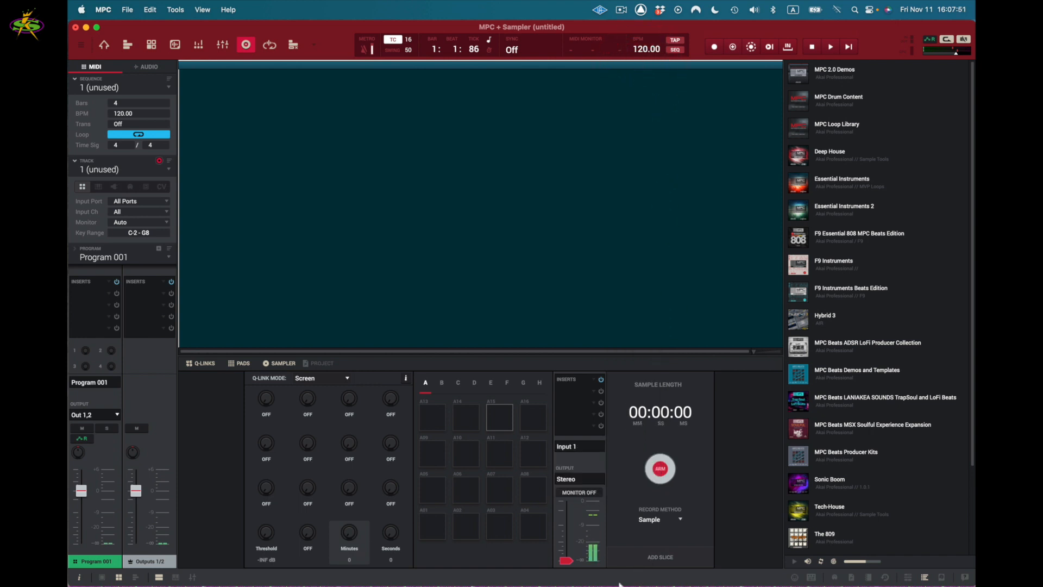
mouse_move(595, 569)
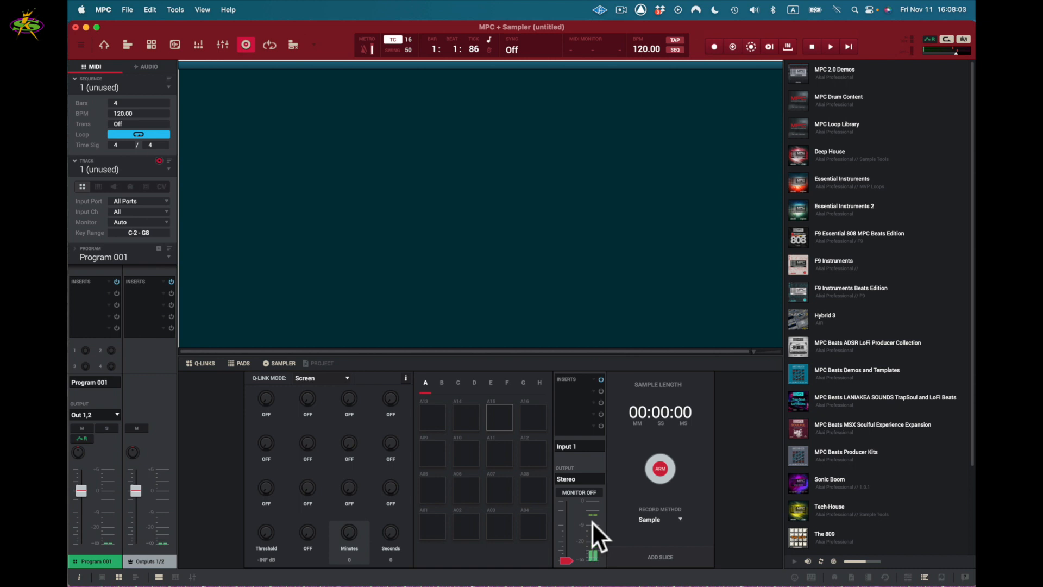
mouse_move(596, 502)
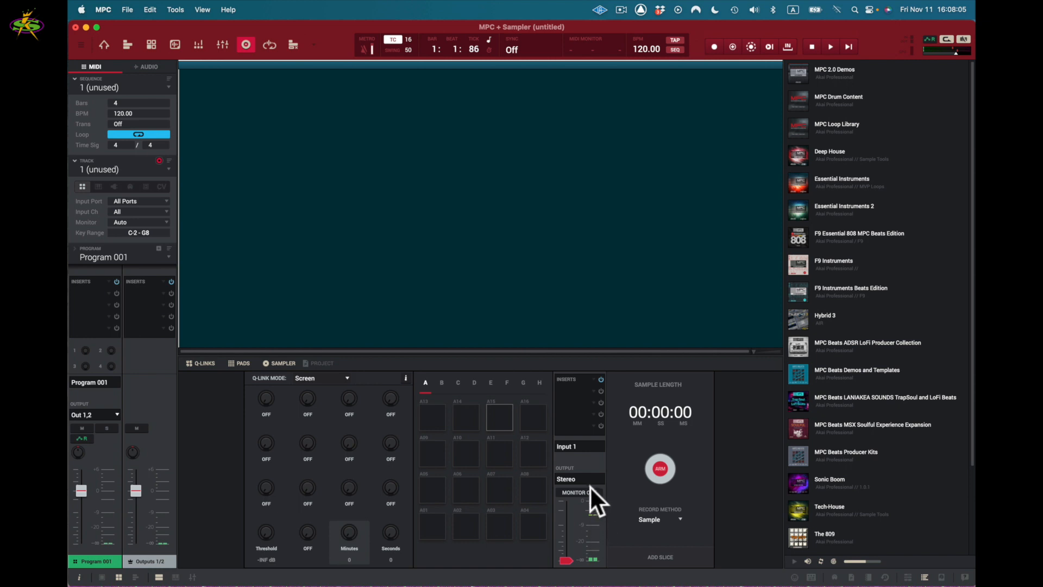
left_click(578, 492)
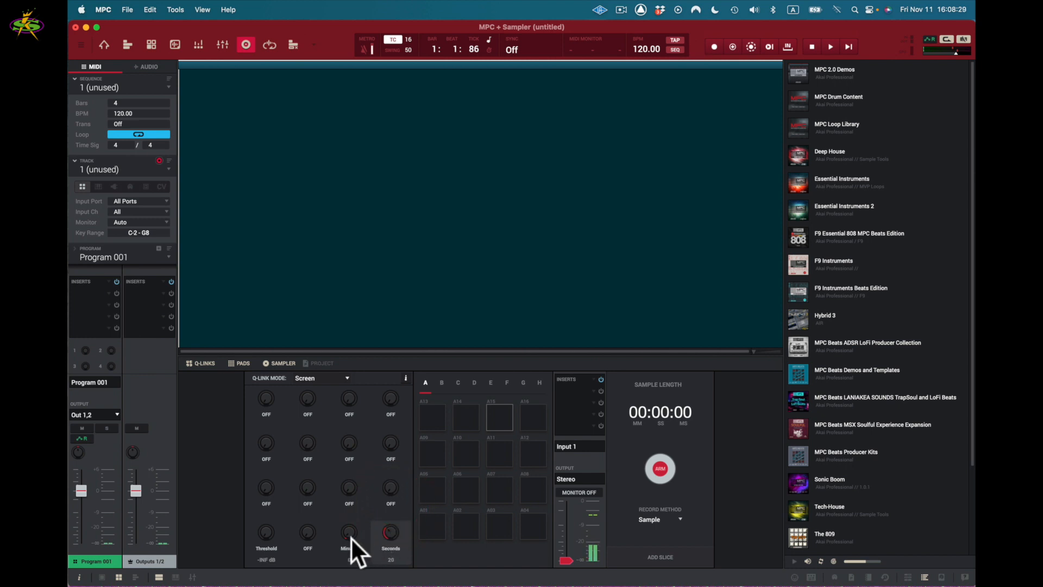
Step: Turn the Sampler's recording threshold from -INF to -21.50 dB
left_click(348, 533)
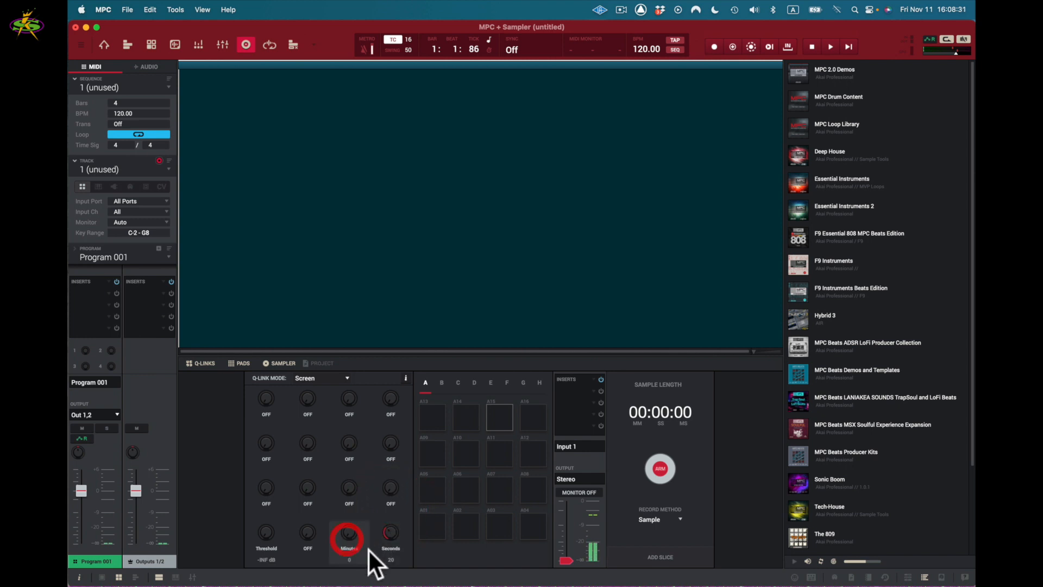
mouse_move(266, 532)
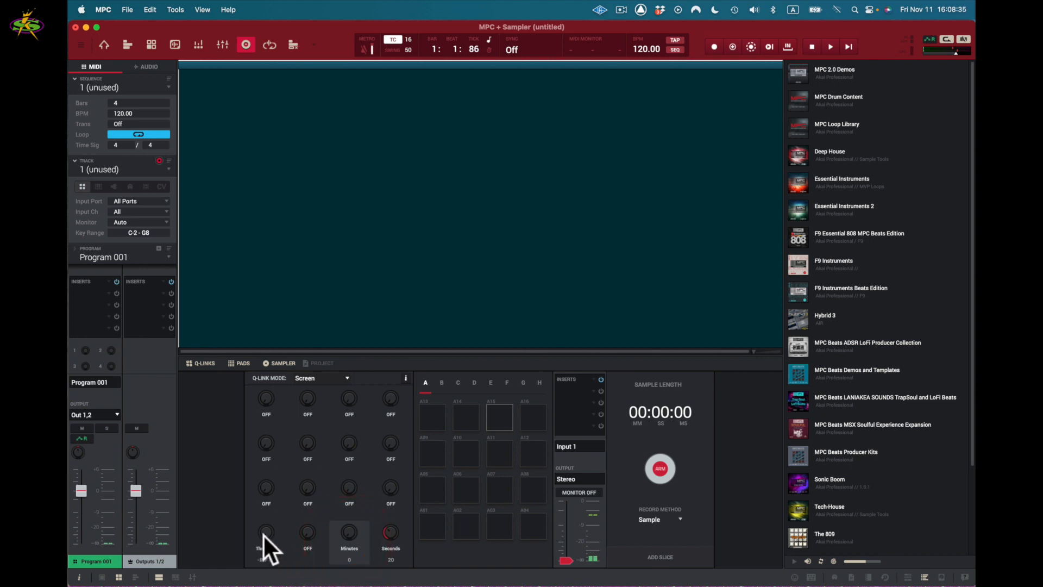
left_click(267, 532)
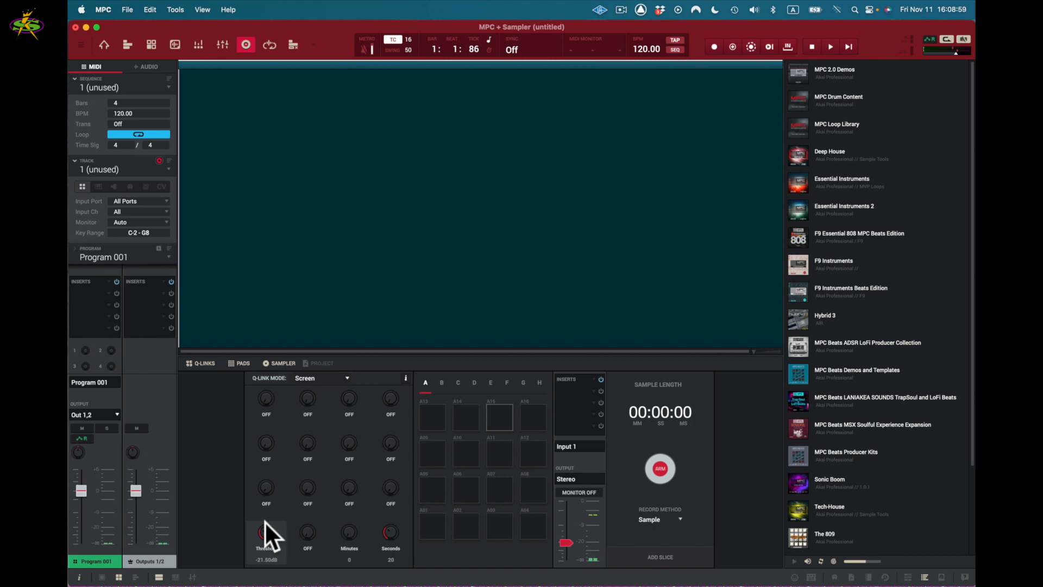
mouse_move(722, 468)
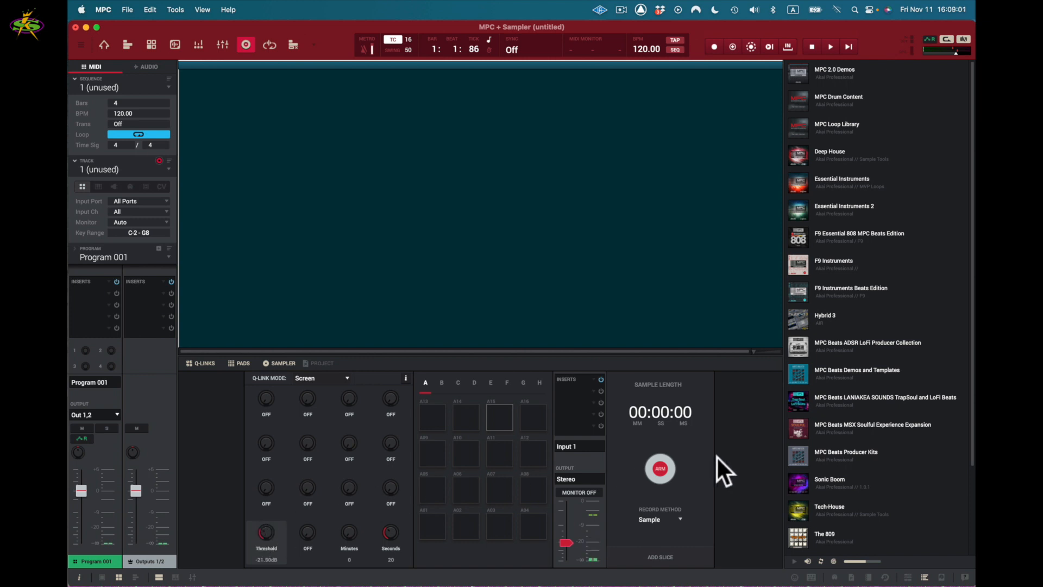
mouse_move(689, 479)
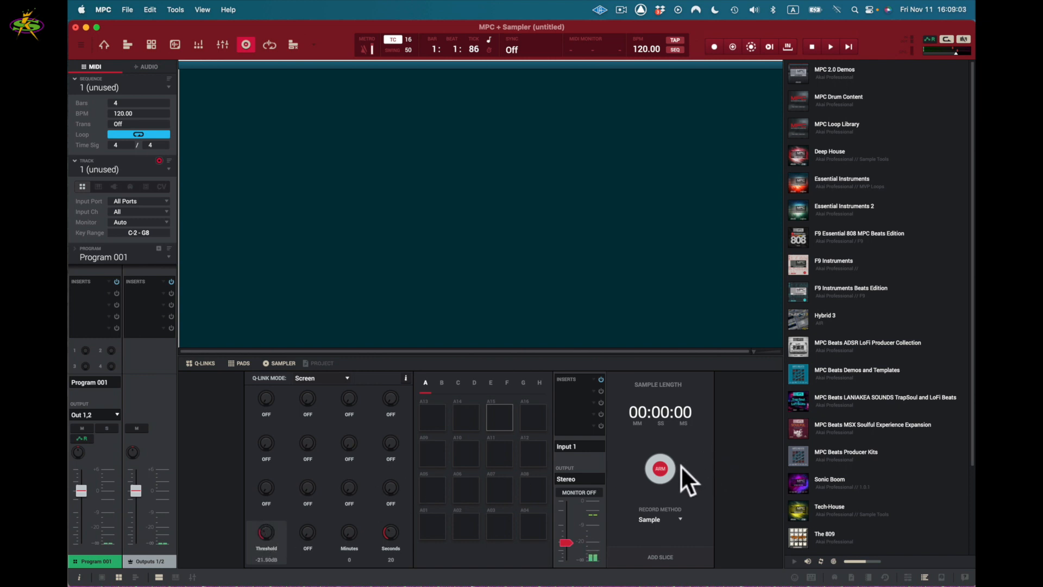
Step: Arm the Sampler, record about nine seconds of voice, then stop
left_click(659, 469)
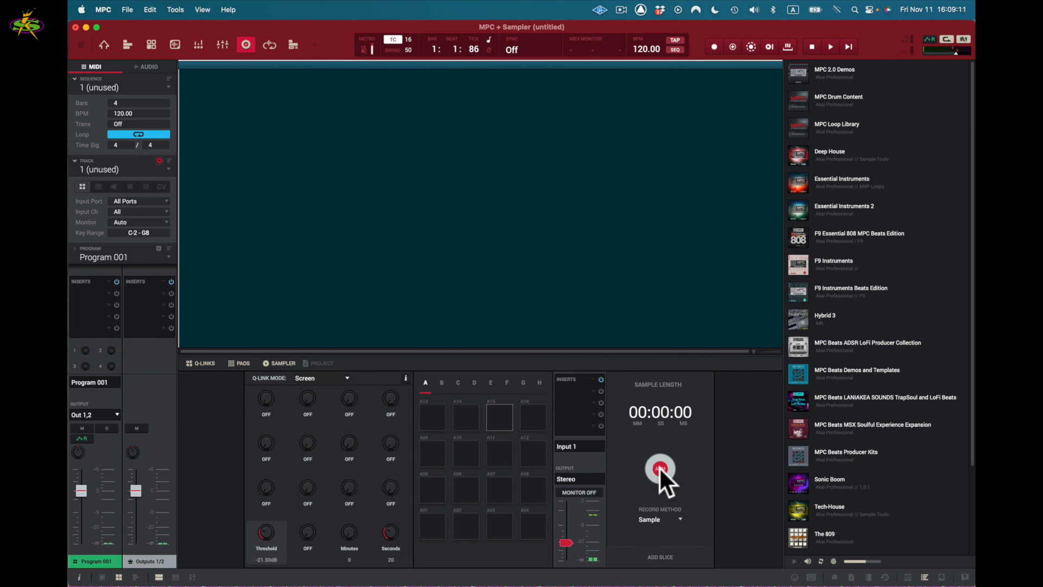
left_click(659, 469)
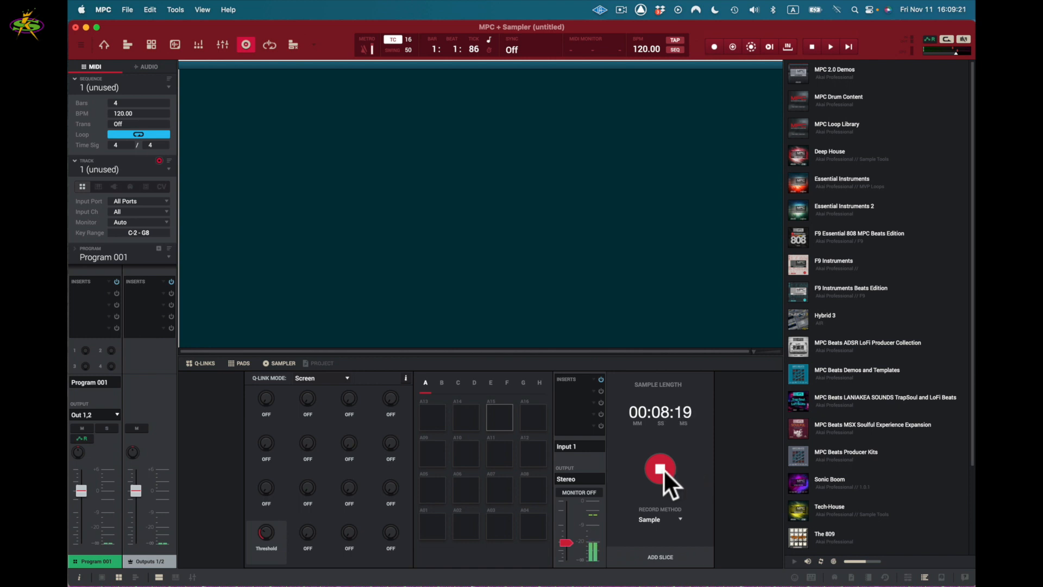
left_click(659, 468)
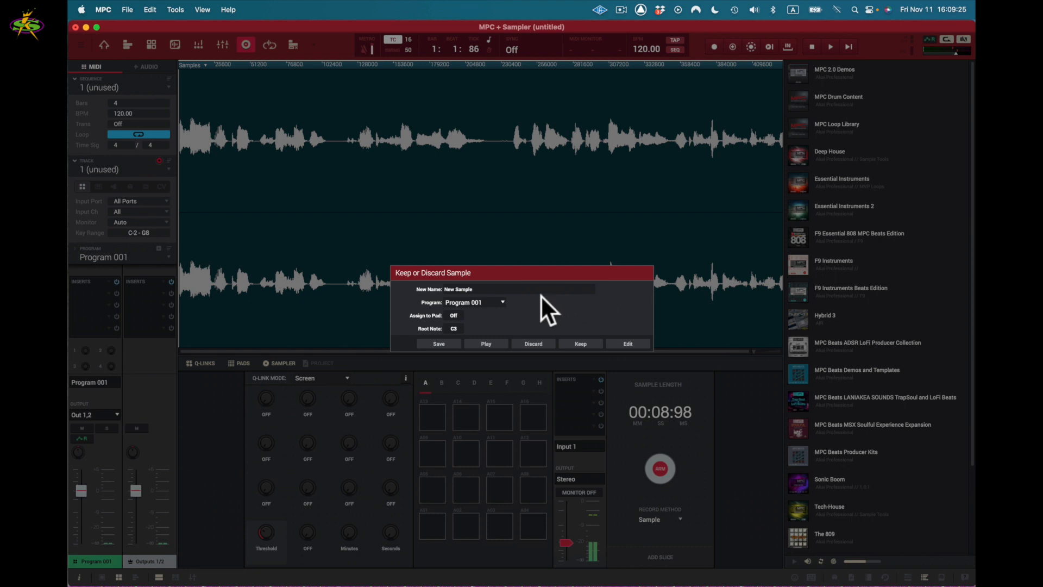
mouse_move(555, 287)
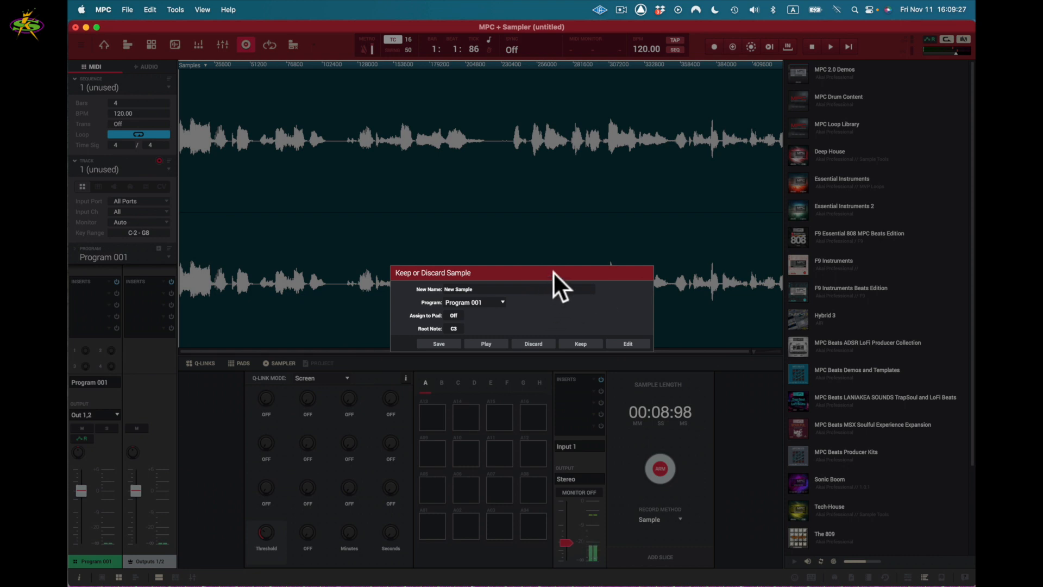
mouse_move(299, 210)
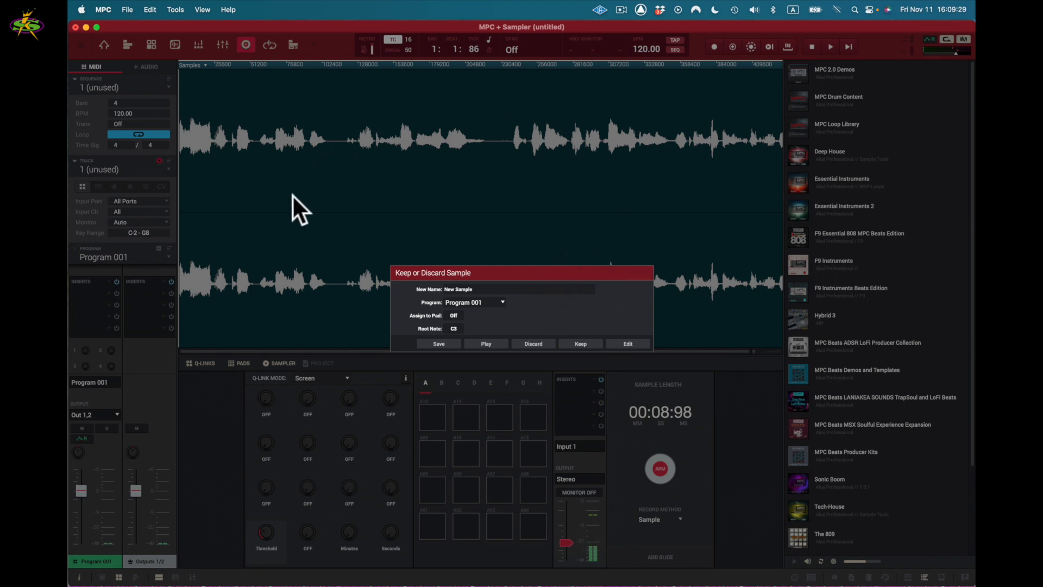
mouse_move(574, 229)
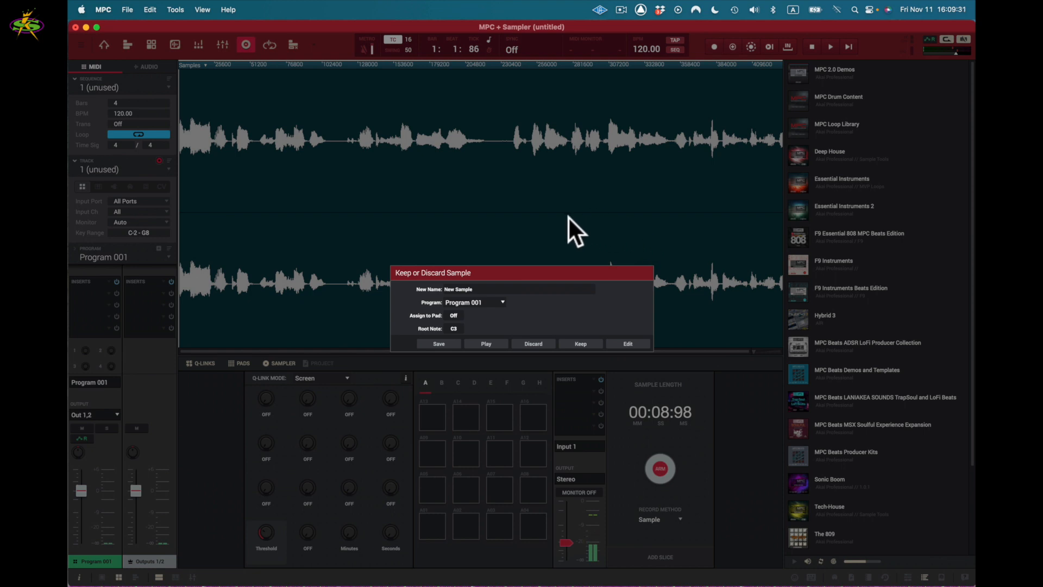
mouse_move(450, 302)
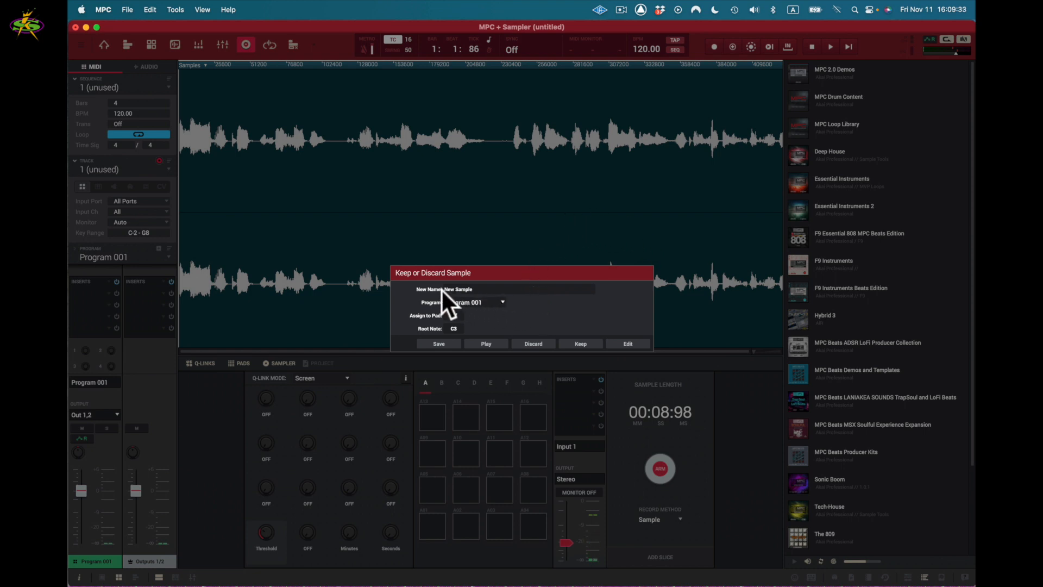
Step: Keep the recording as New Sample and open it in Sample Edit
left_click(486, 344)
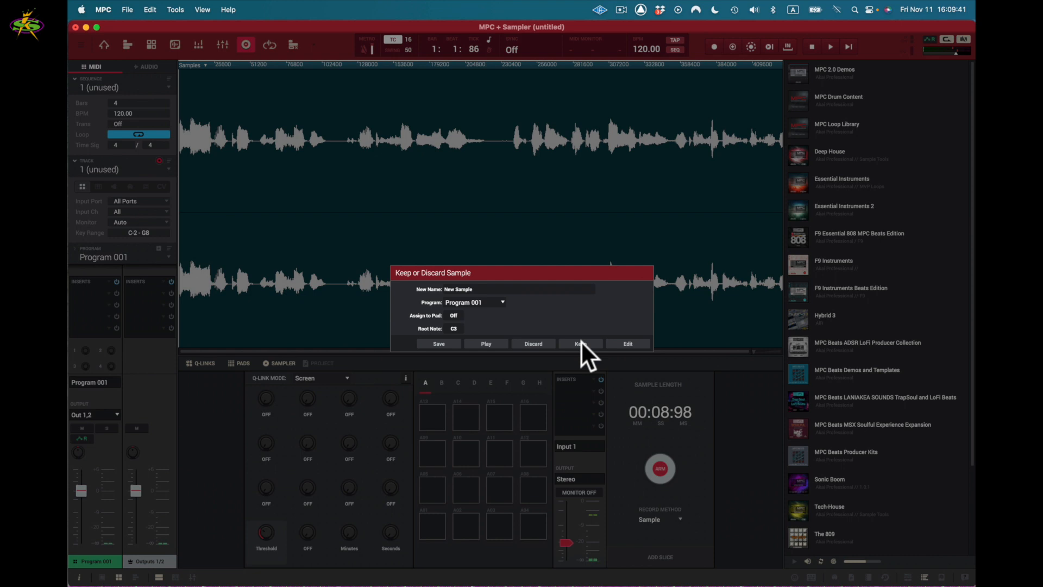
mouse_move(564, 363)
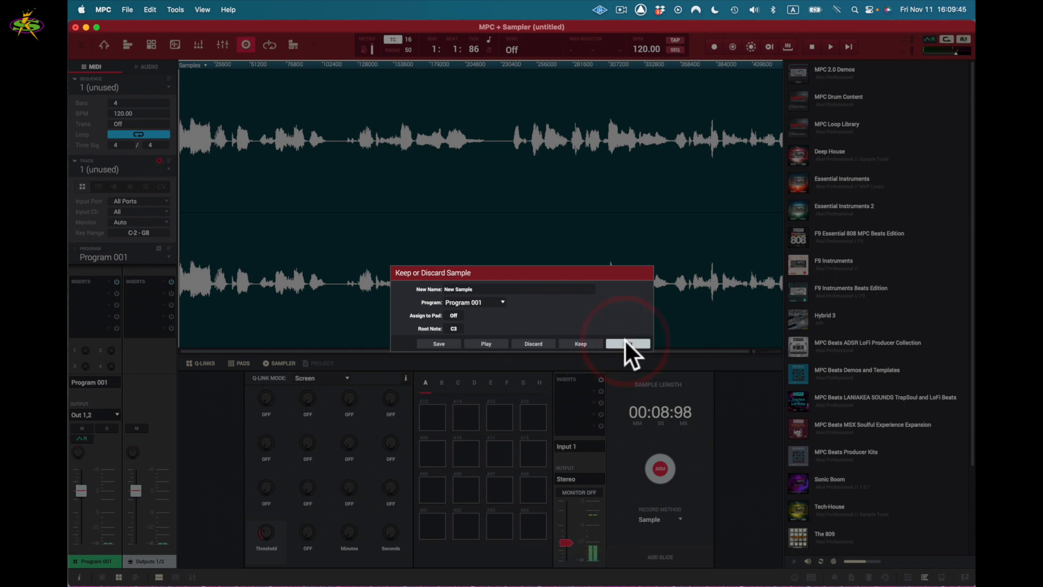
left_click(626, 343)
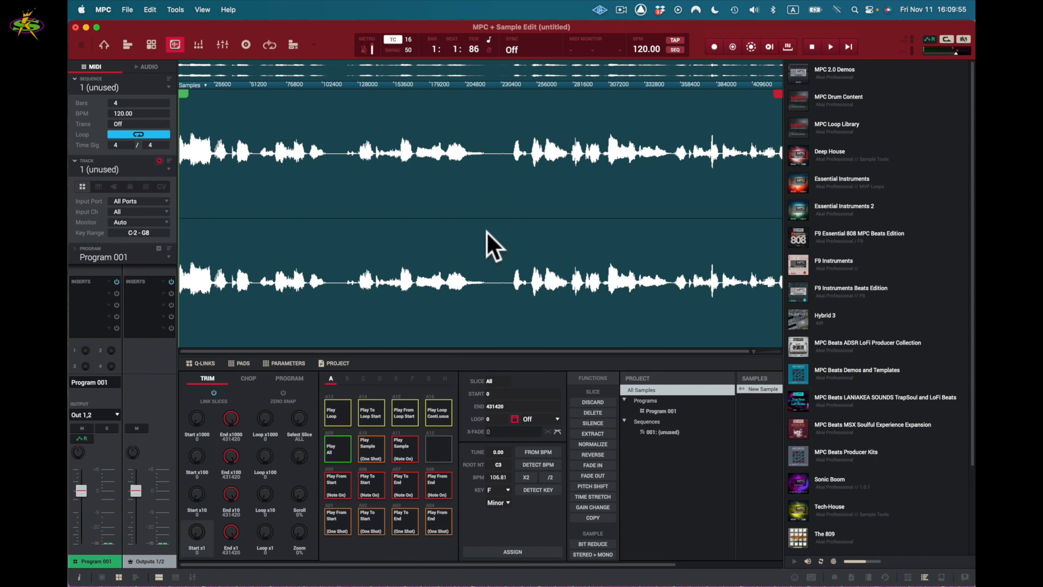
mouse_move(612, 365)
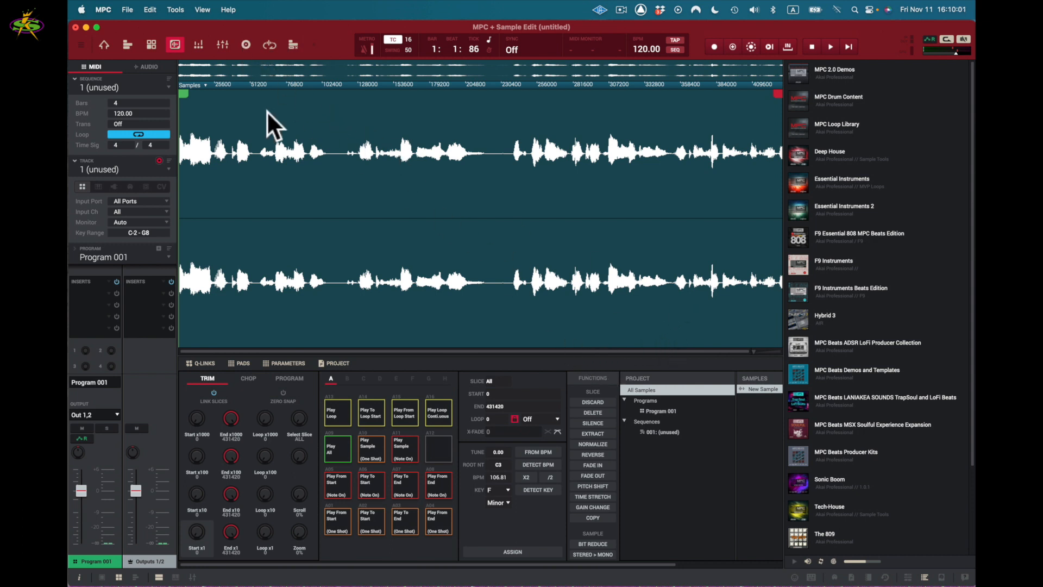
mouse_move(175, 44)
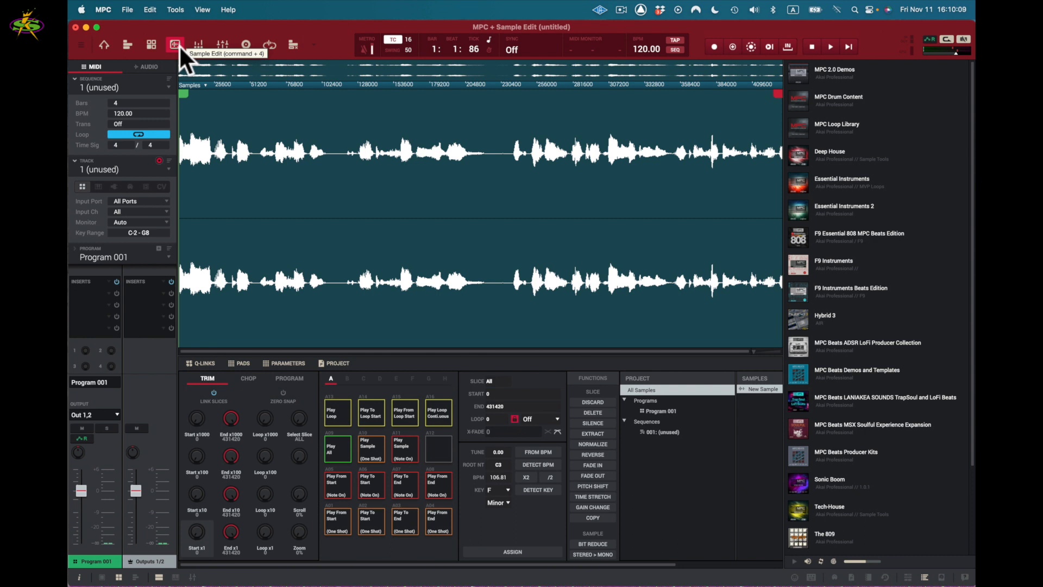
mouse_move(406, 100)
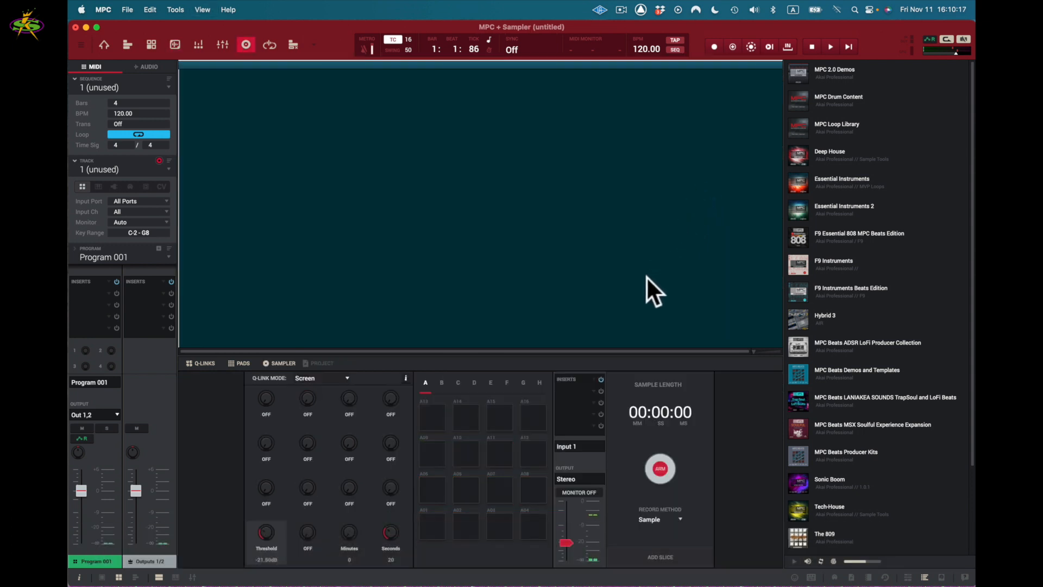
mouse_move(672, 389)
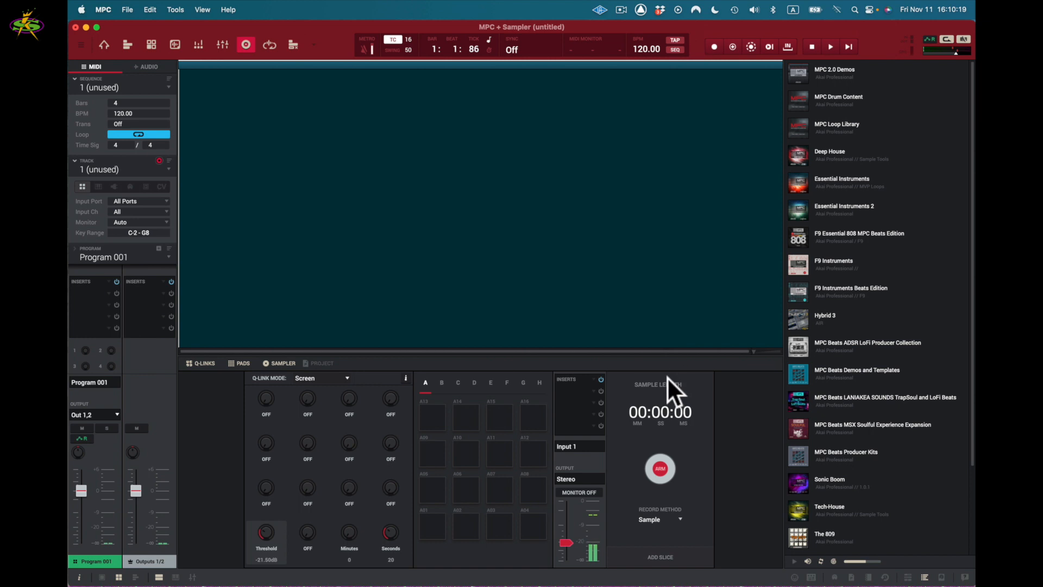
mouse_move(602, 402)
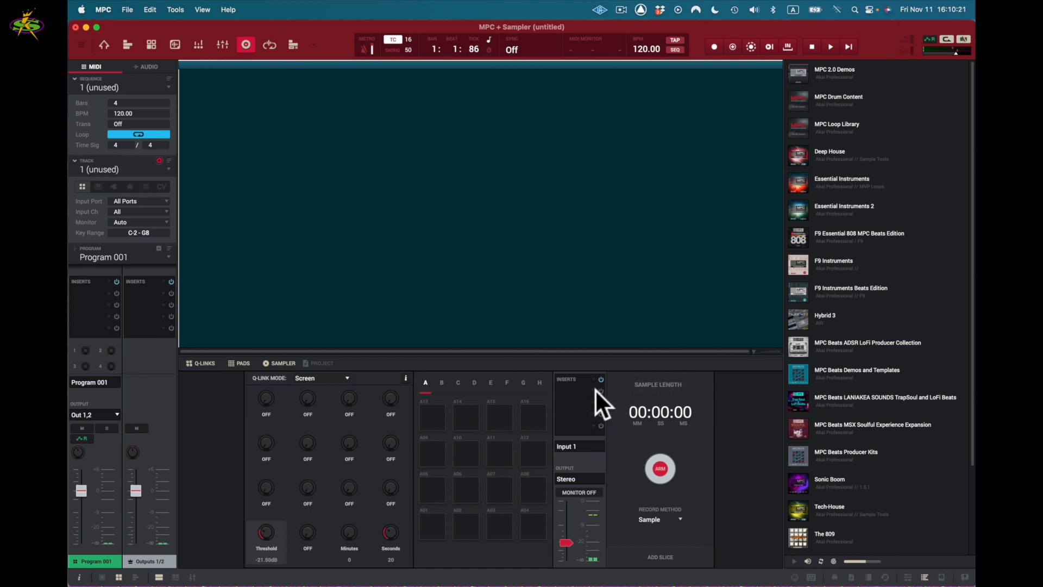
Step: Back in the Sampler, open the input's insert effects list
left_click(598, 393)
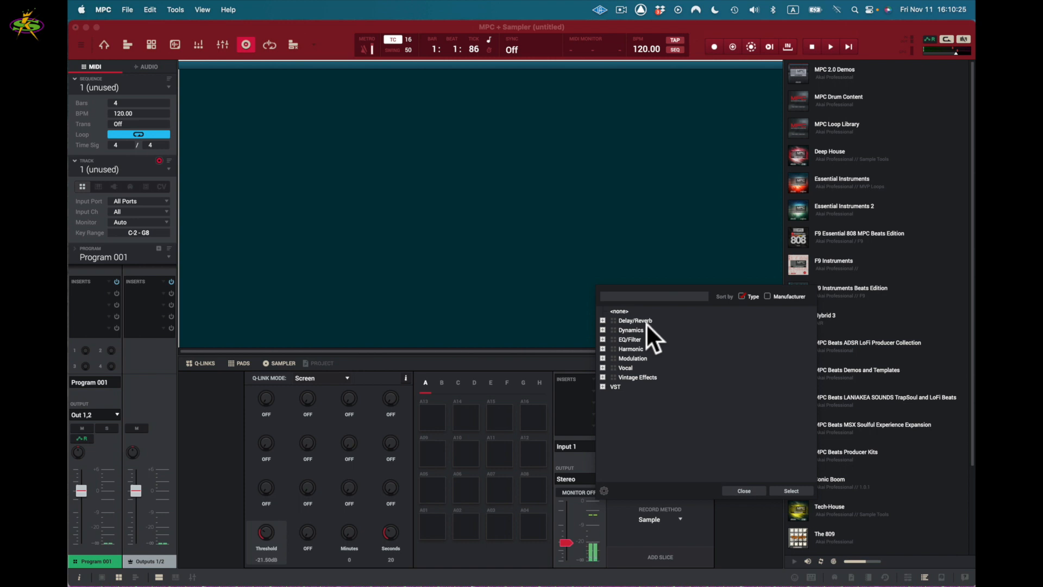
mouse_move(642, 386)
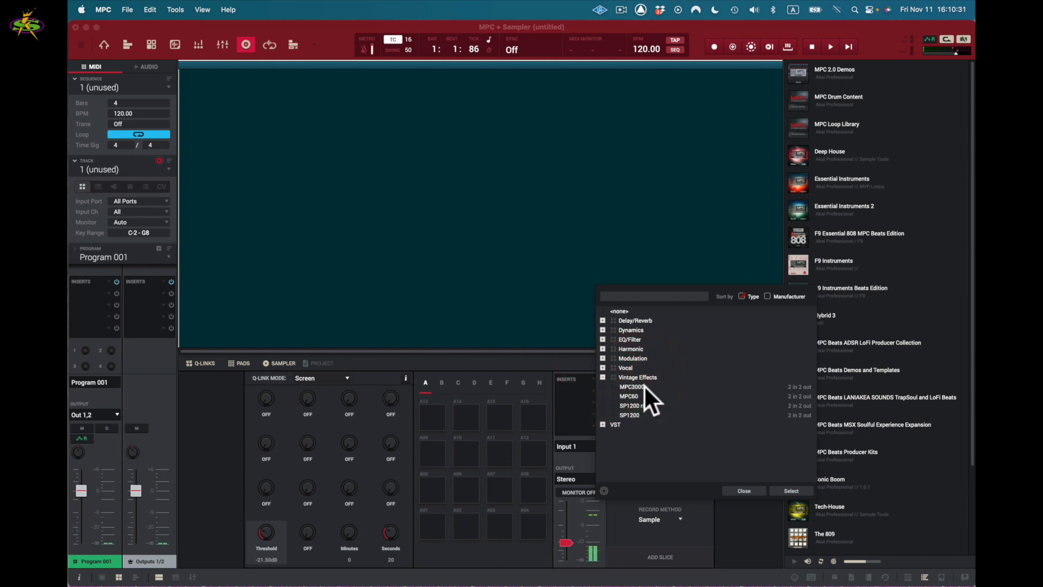
mouse_move(644, 411)
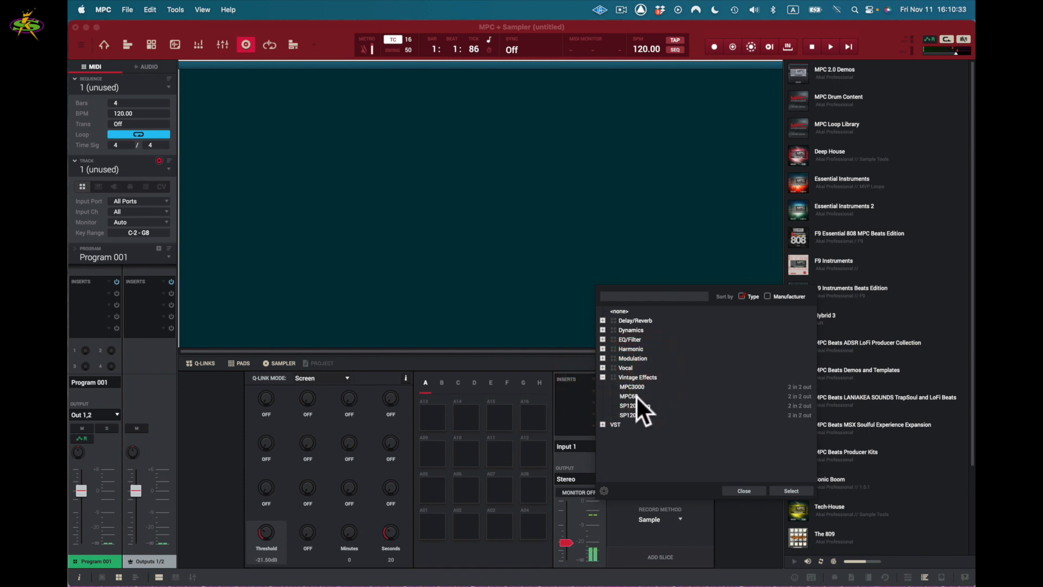
Step: Expand the VST and Dynamics effect categories to find AIR Noise Gate
left_click(602, 424)
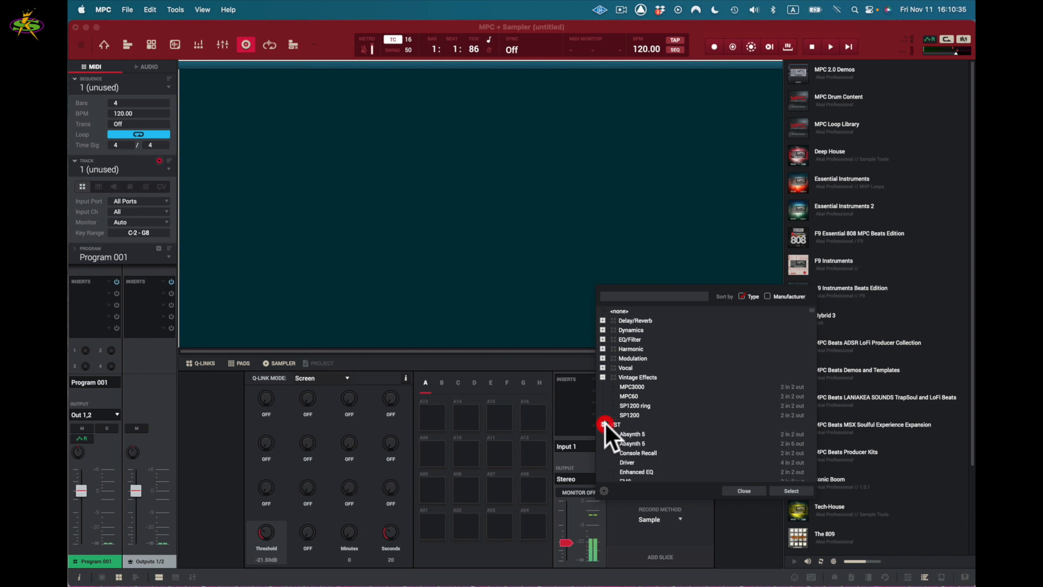
scroll("down", 3)
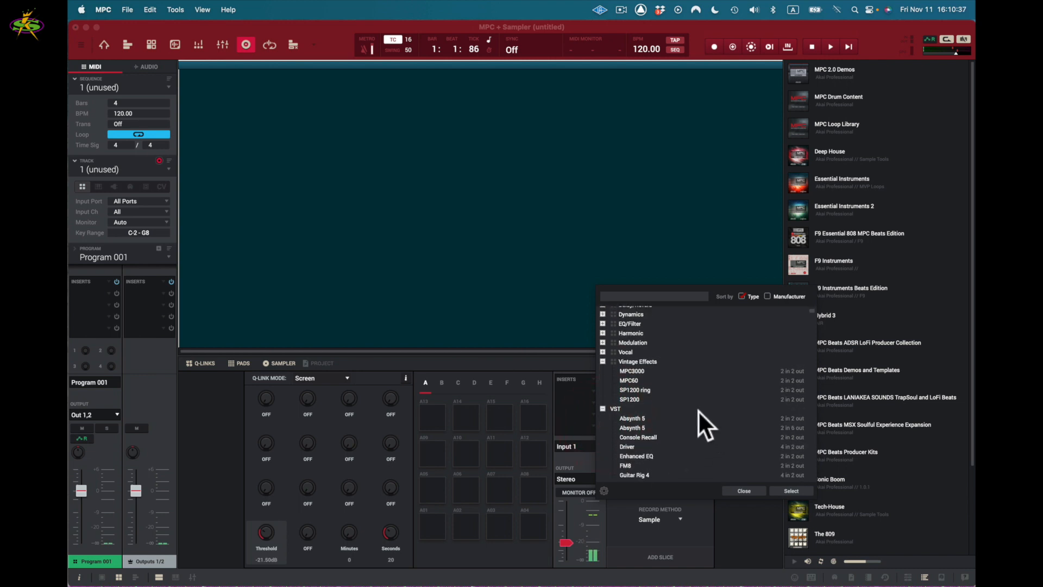
scroll("down", 3)
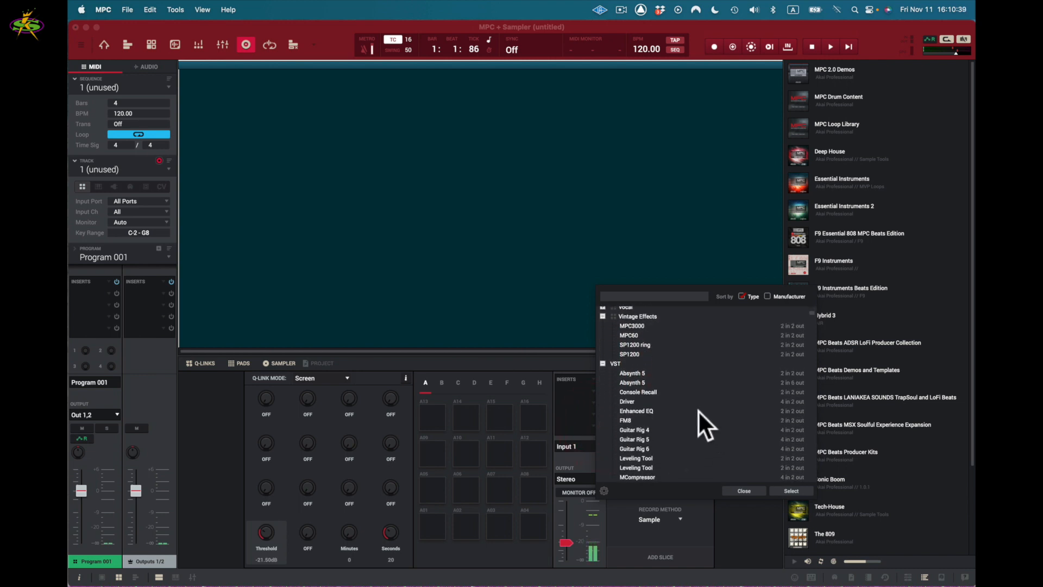
scroll("down", 3)
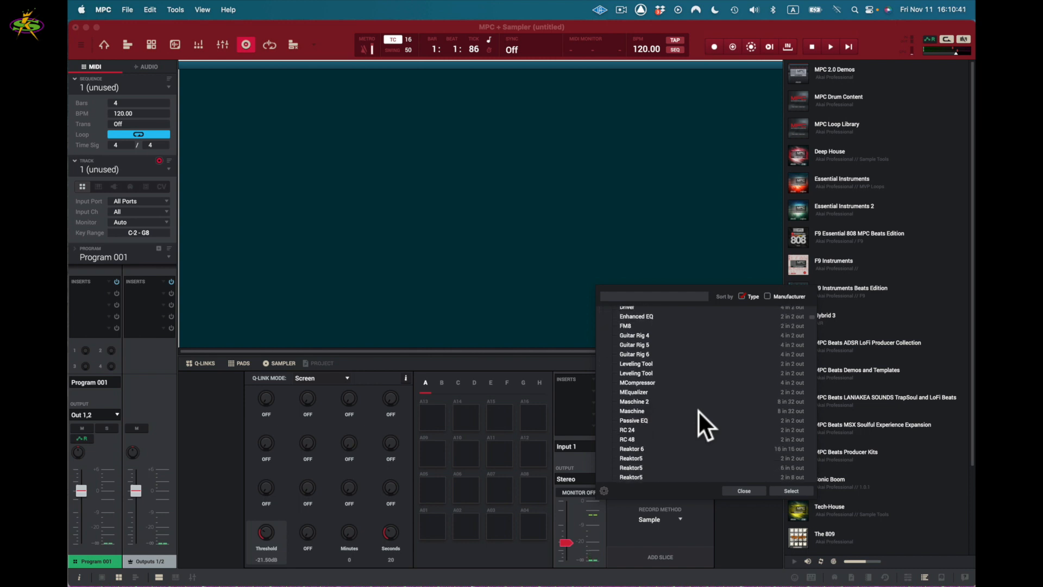
scroll("up", 3)
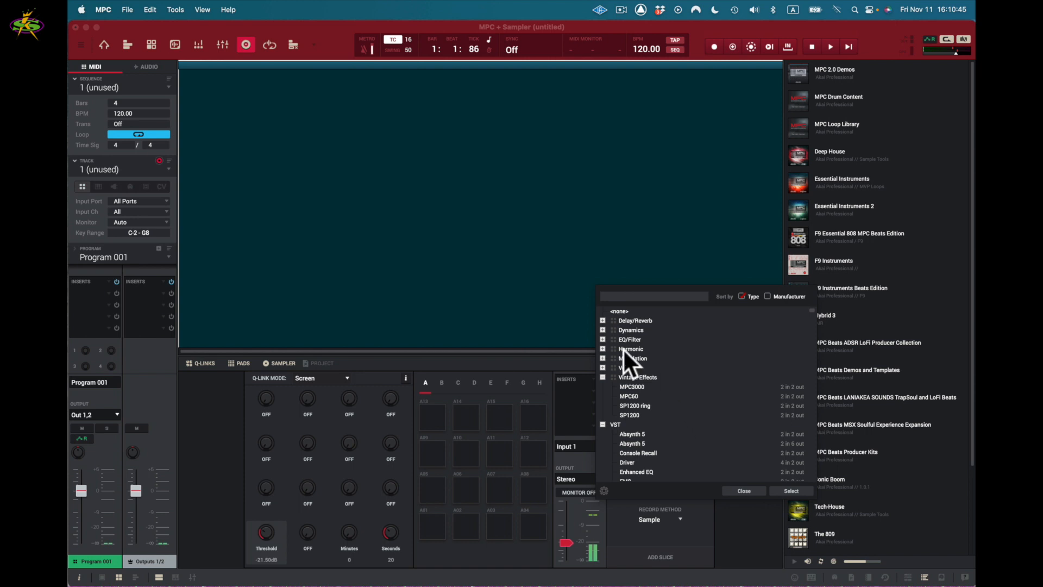
left_click(602, 330)
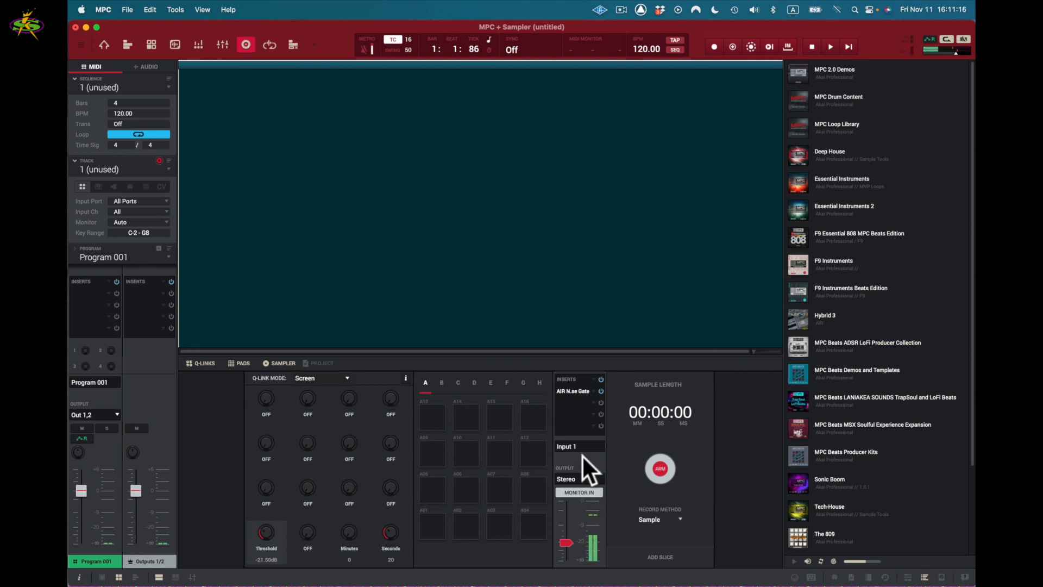
mouse_move(195, 273)
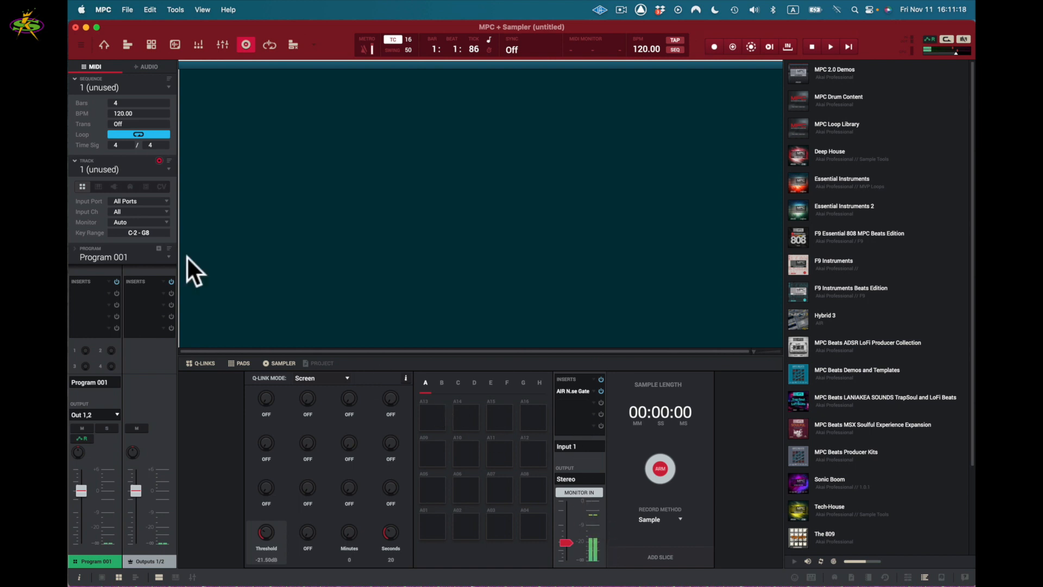
Step: Set the Audio Device buffer size to 96 samples (2.0 ms) and close preferences
left_click(103, 9)
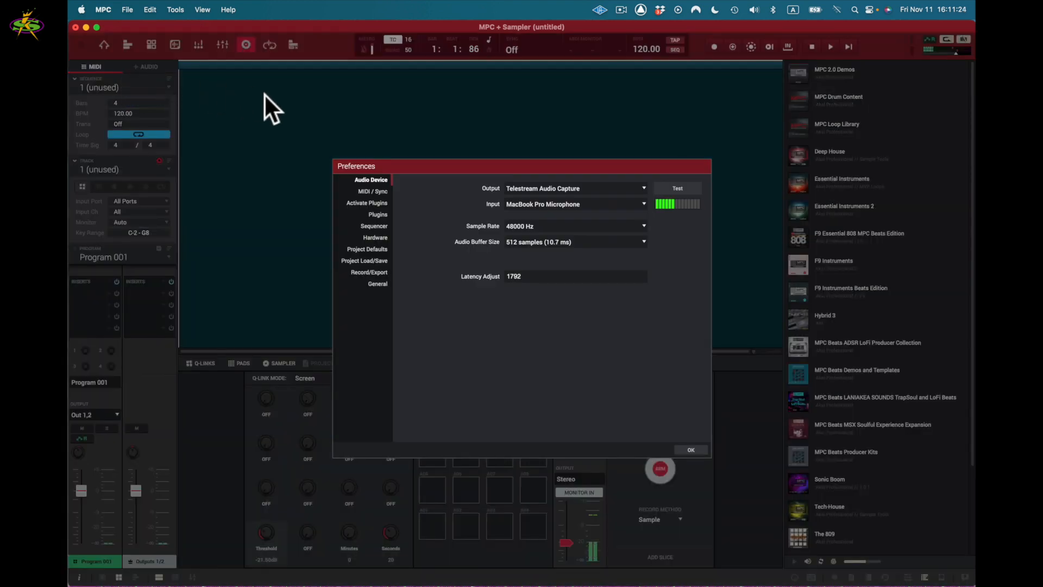
mouse_move(394, 188)
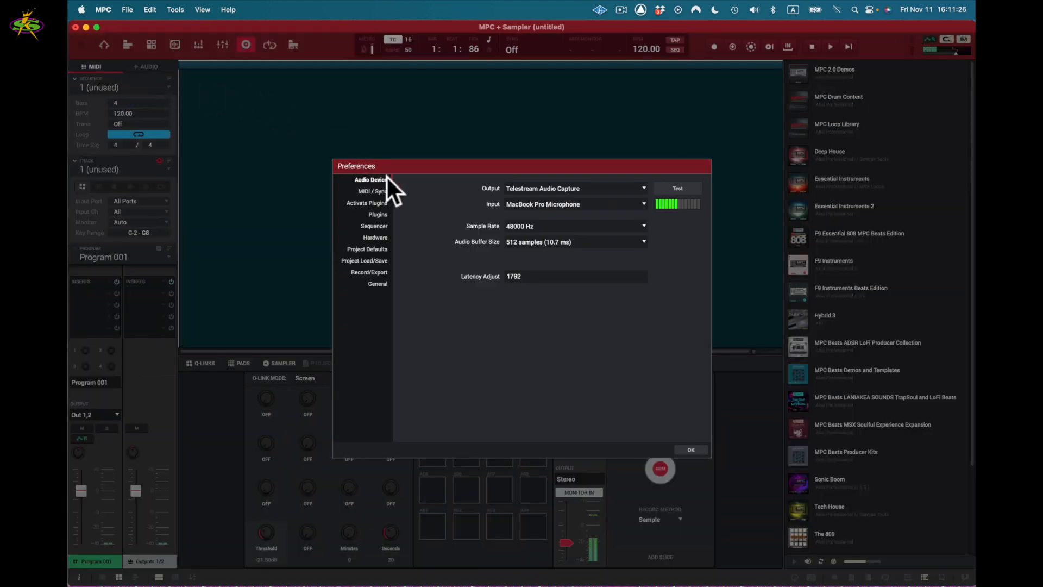
mouse_move(628, 256)
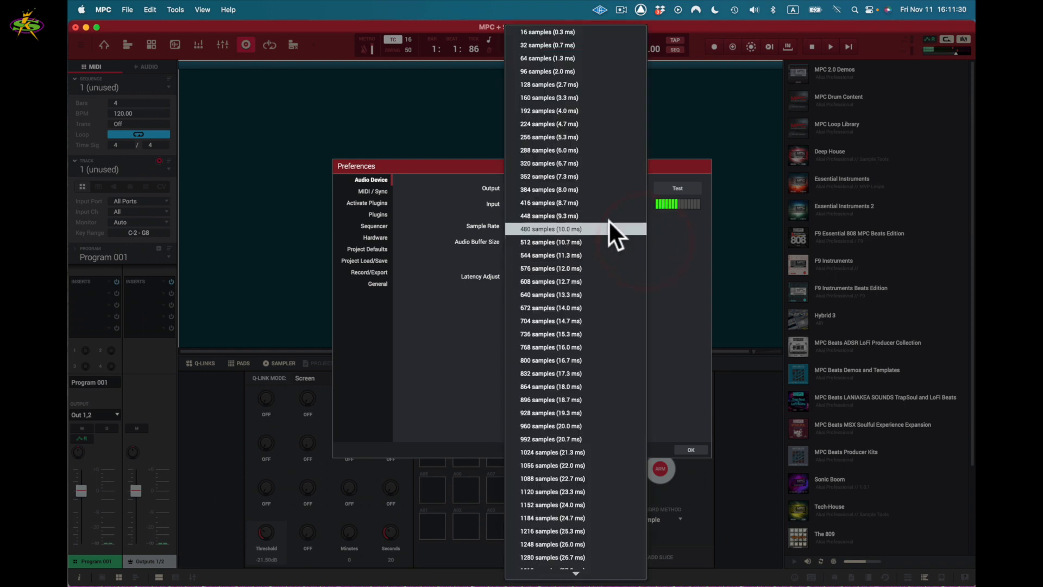
mouse_move(547, 45)
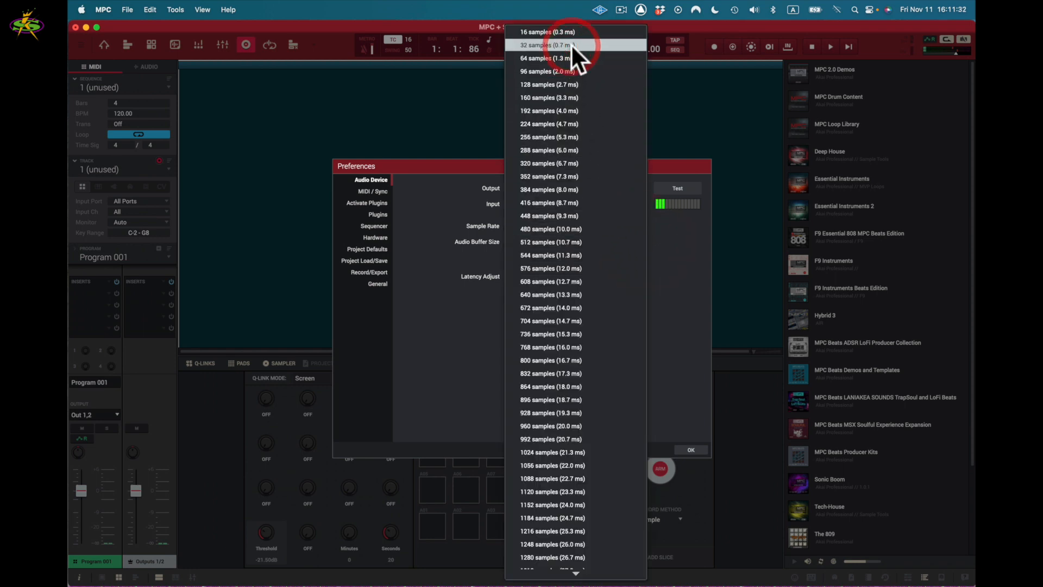
left_click(547, 45)
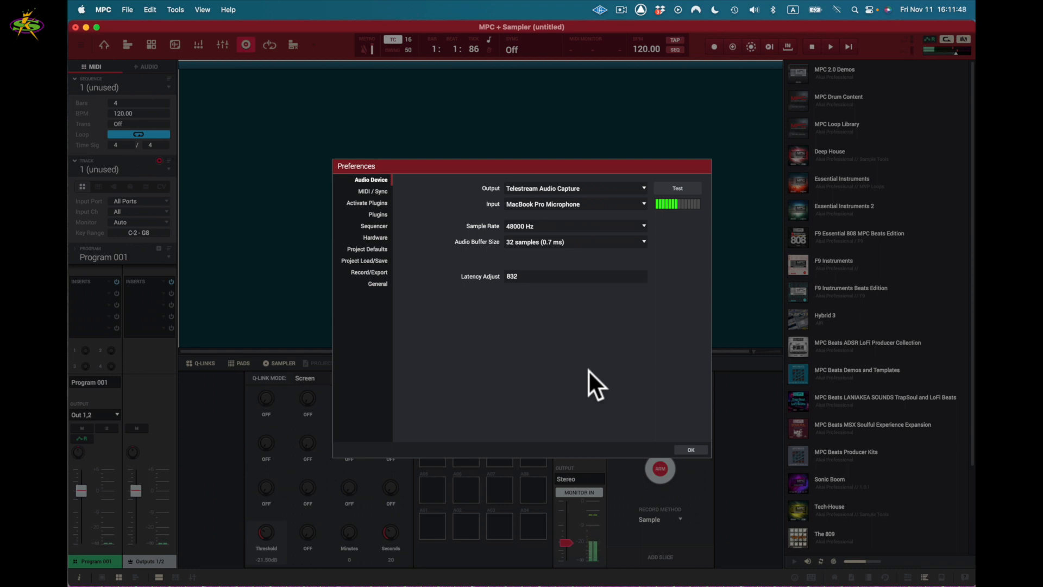
mouse_move(652, 256)
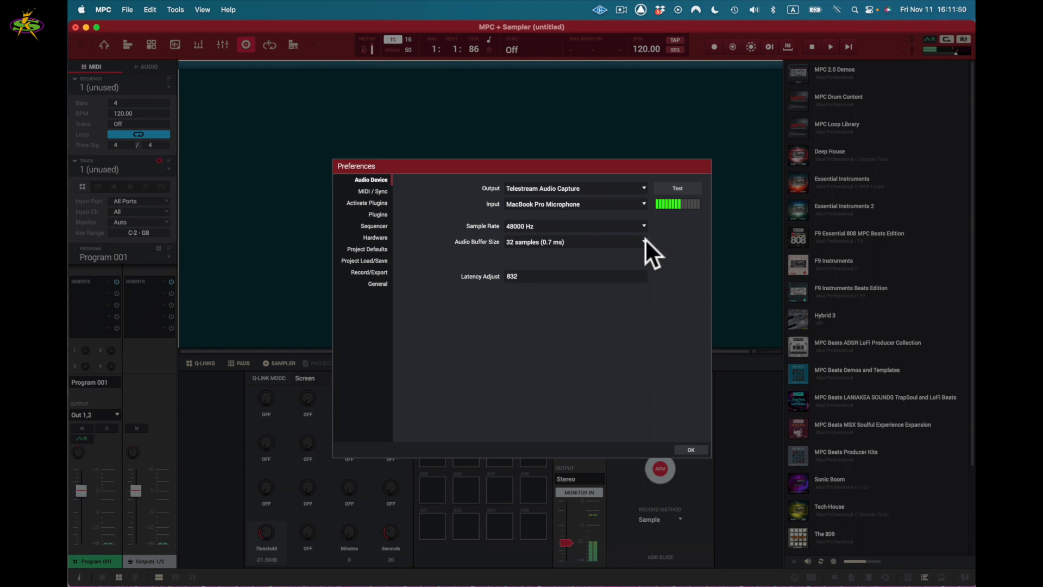
left_click(643, 241)
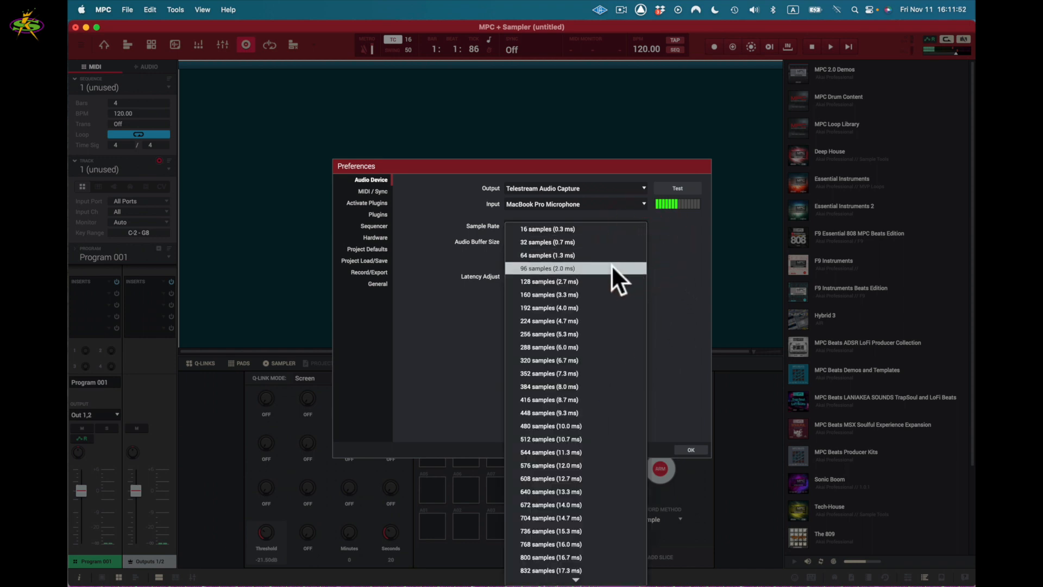
left_click(612, 268)
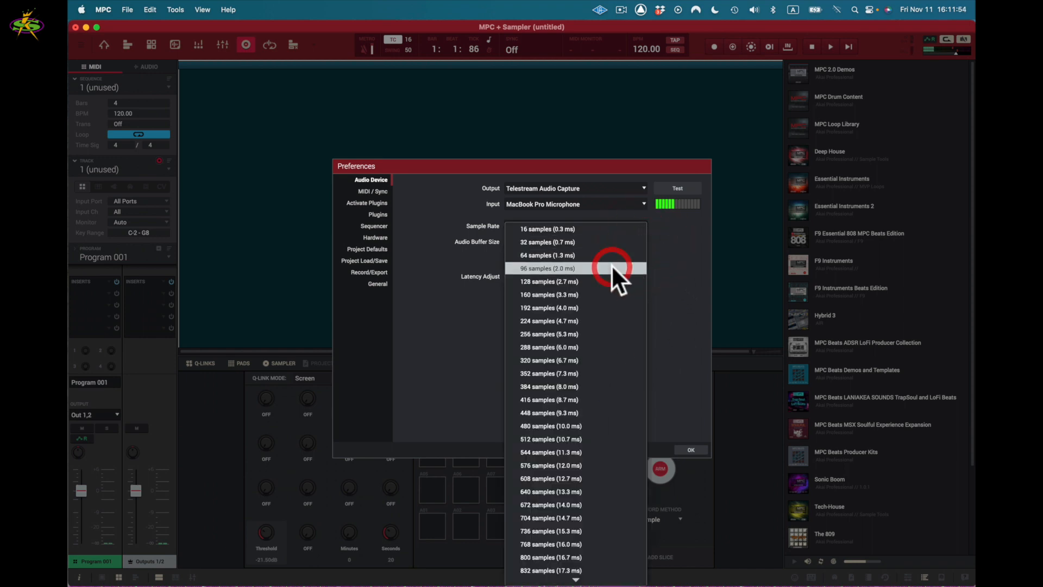
left_click(547, 268)
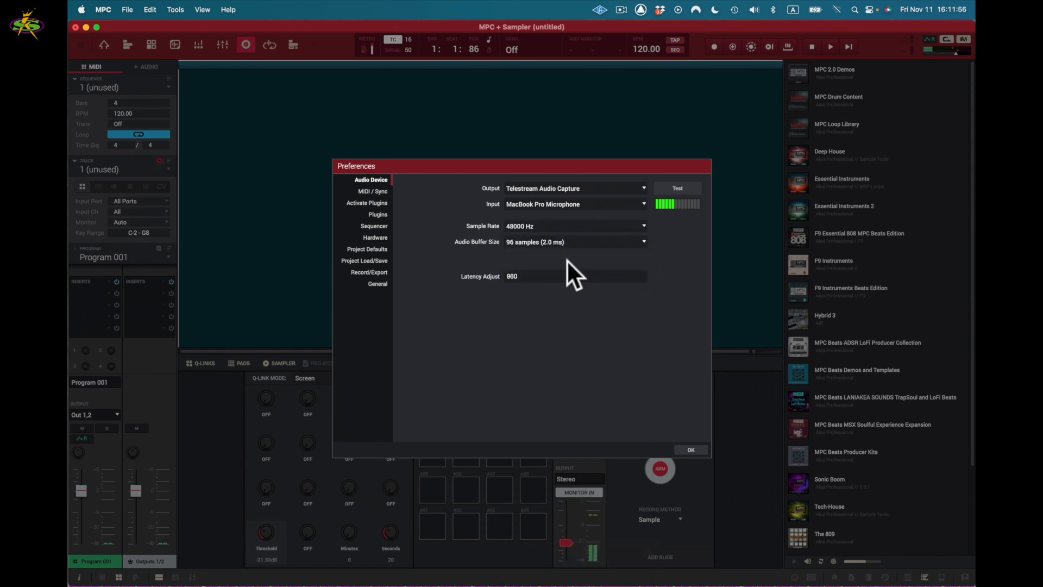
mouse_move(566, 256)
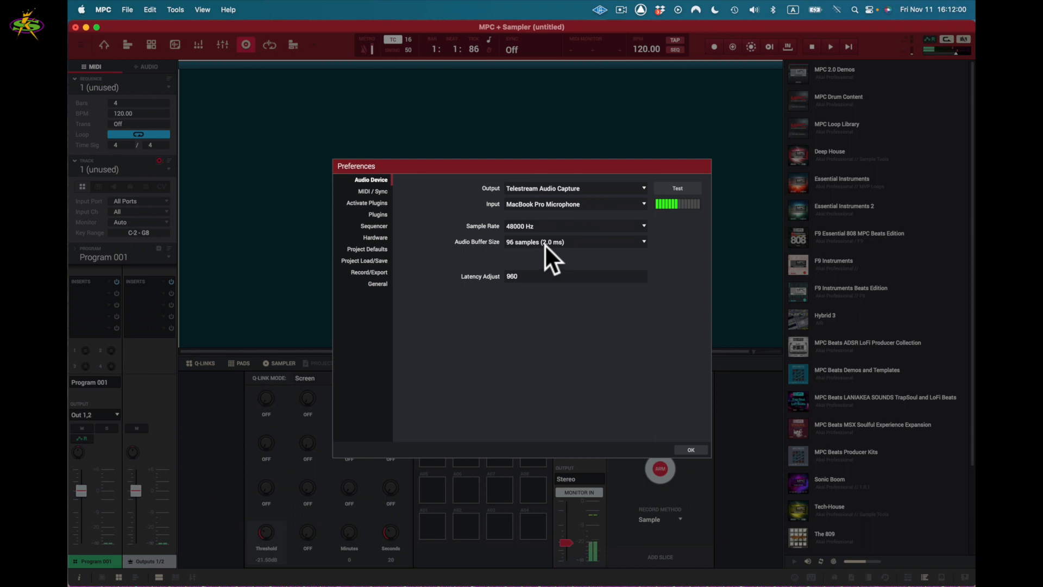
mouse_move(566, 260)
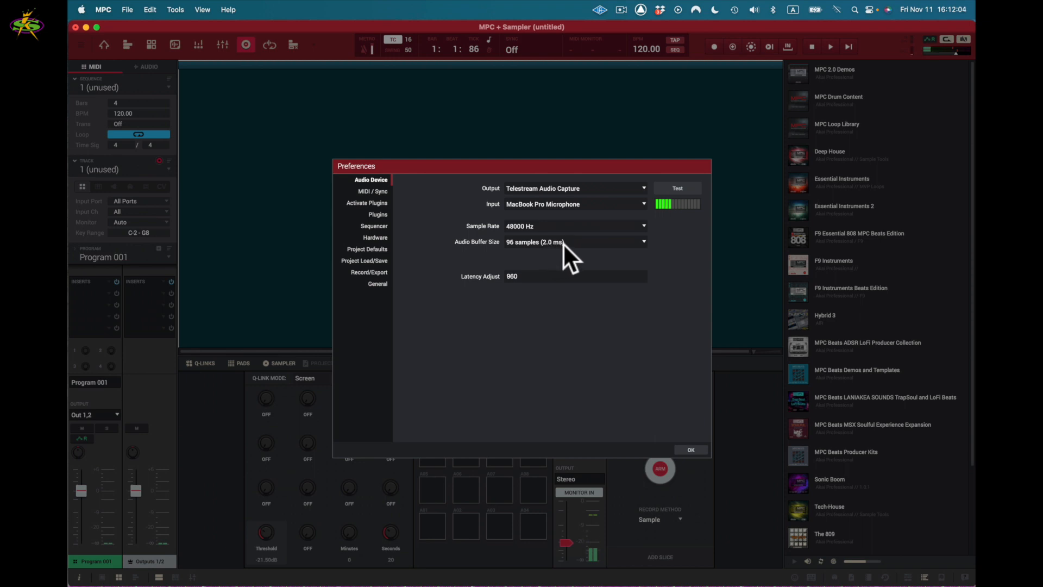
mouse_move(492, 296)
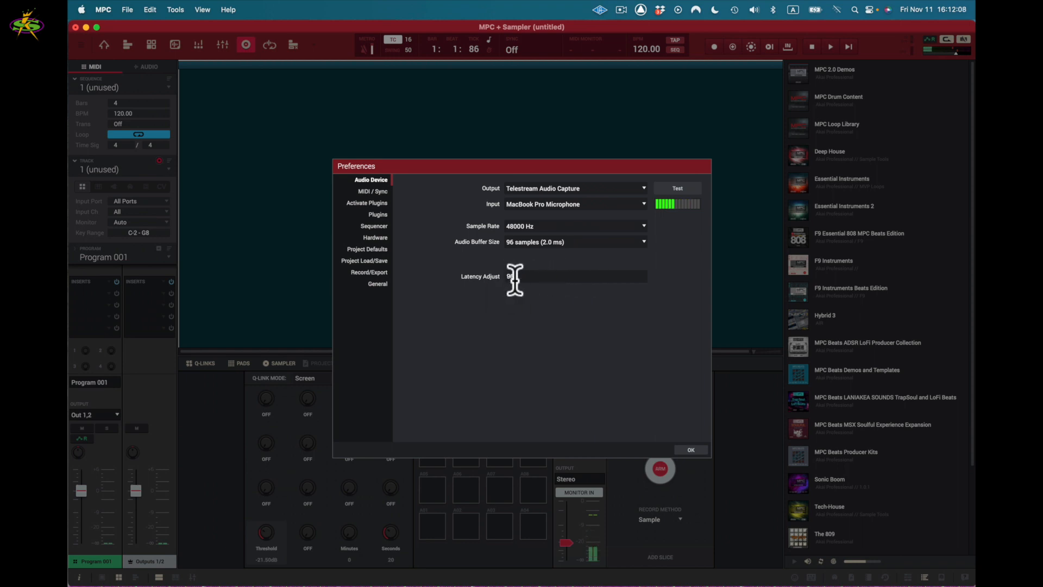
mouse_move(523, 266)
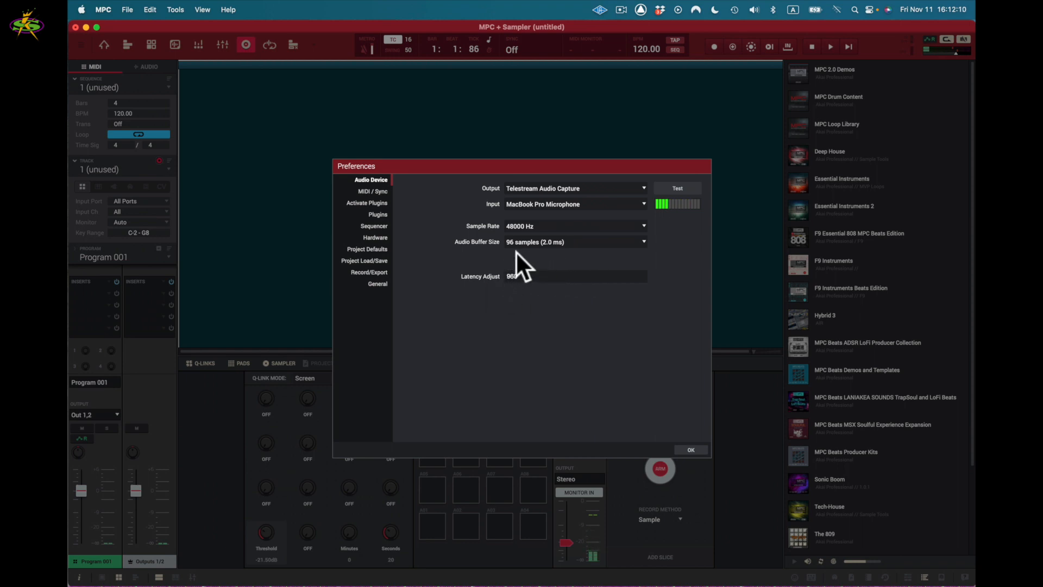
mouse_move(678, 290)
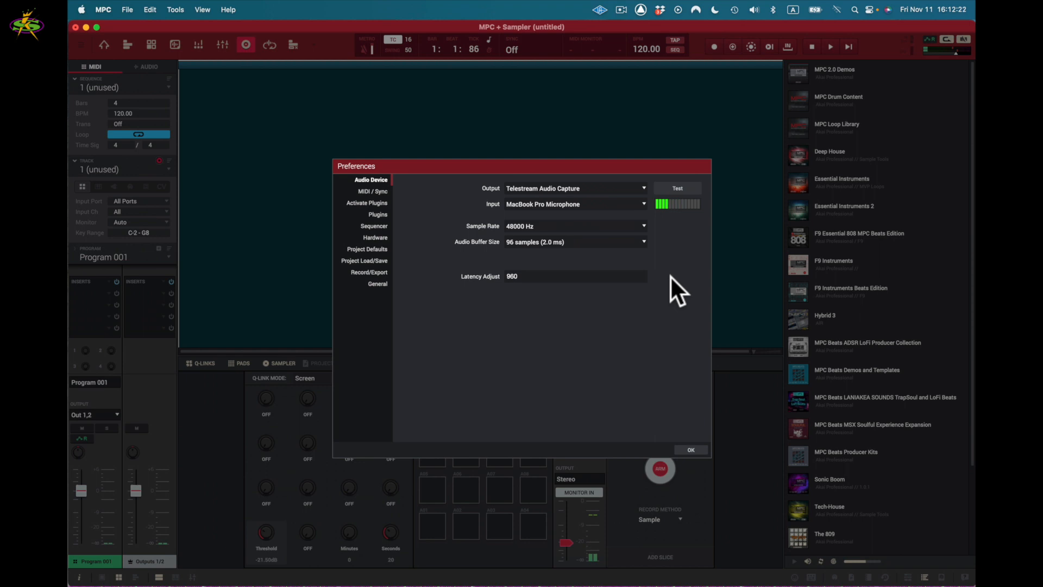
mouse_move(692, 450)
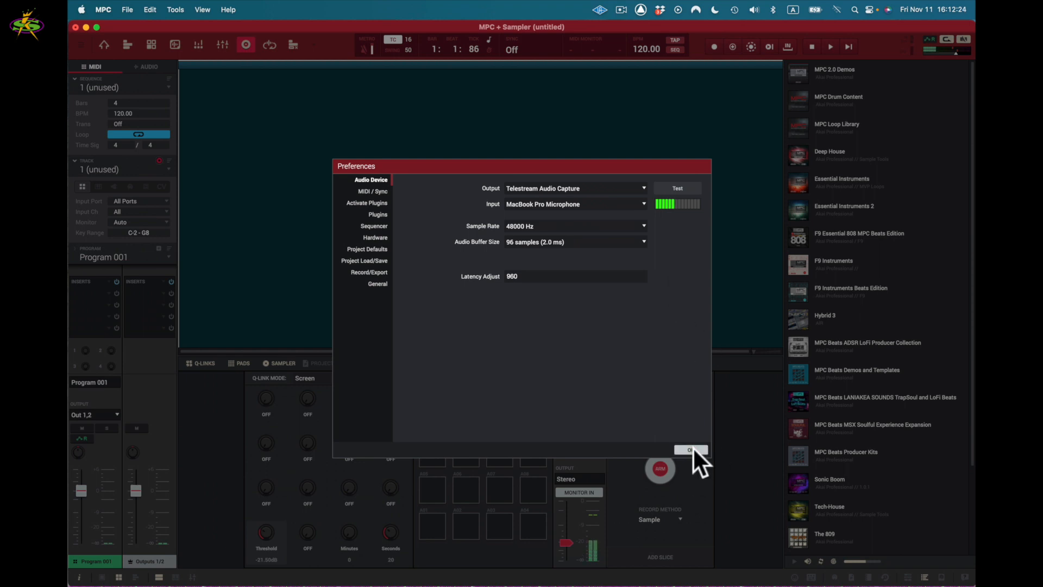
left_click(690, 450)
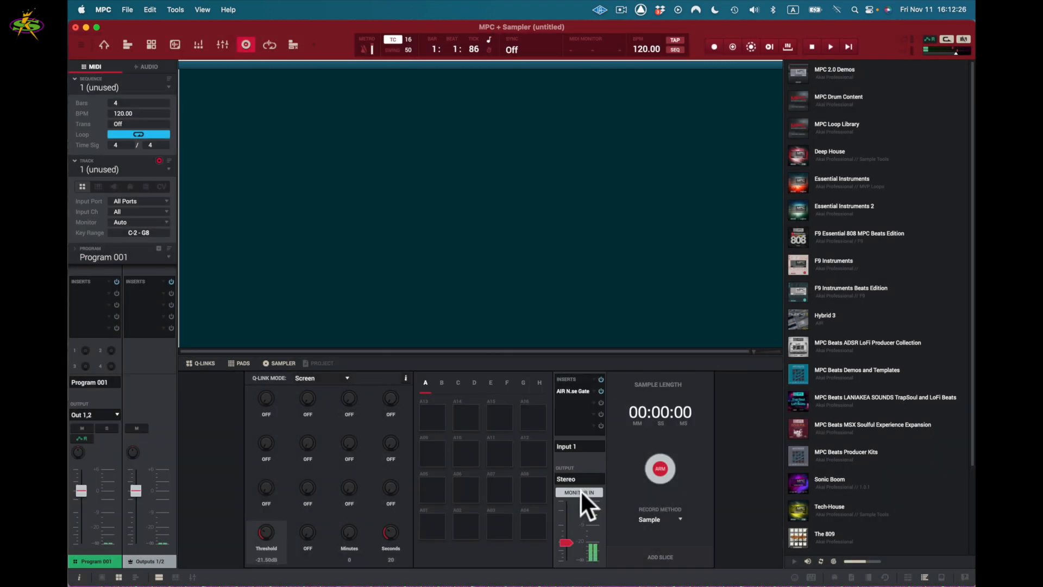
Step: Switch input monitoring from MONITOR IN to MONITOR OFF
left_click(578, 492)
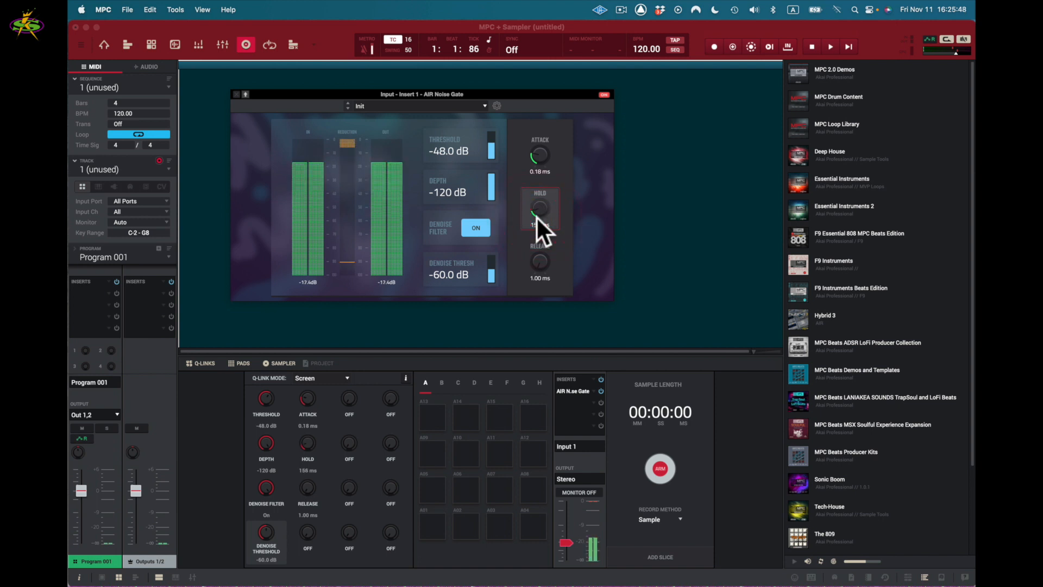
Step: Set gate hold to 70 ms, denoise threshold -49.8 dB, and turn monitoring back on
left_click(539, 213)
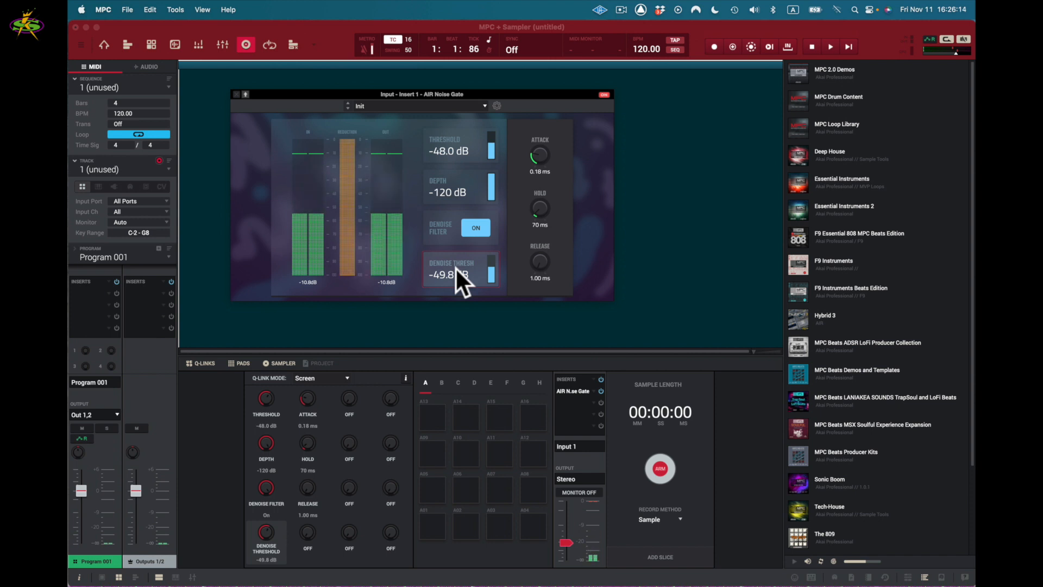
mouse_move(476, 317)
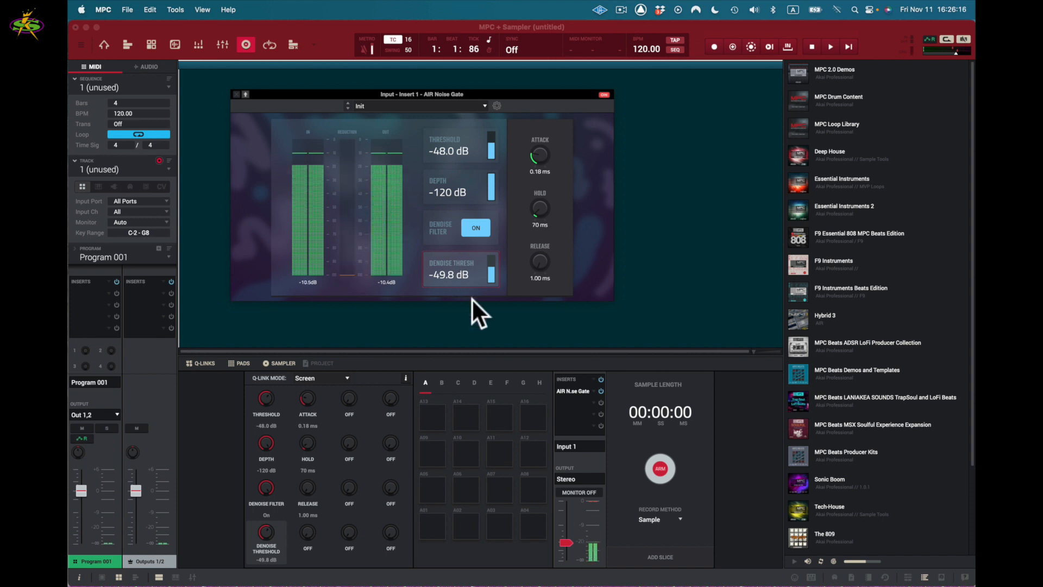
mouse_move(589, 502)
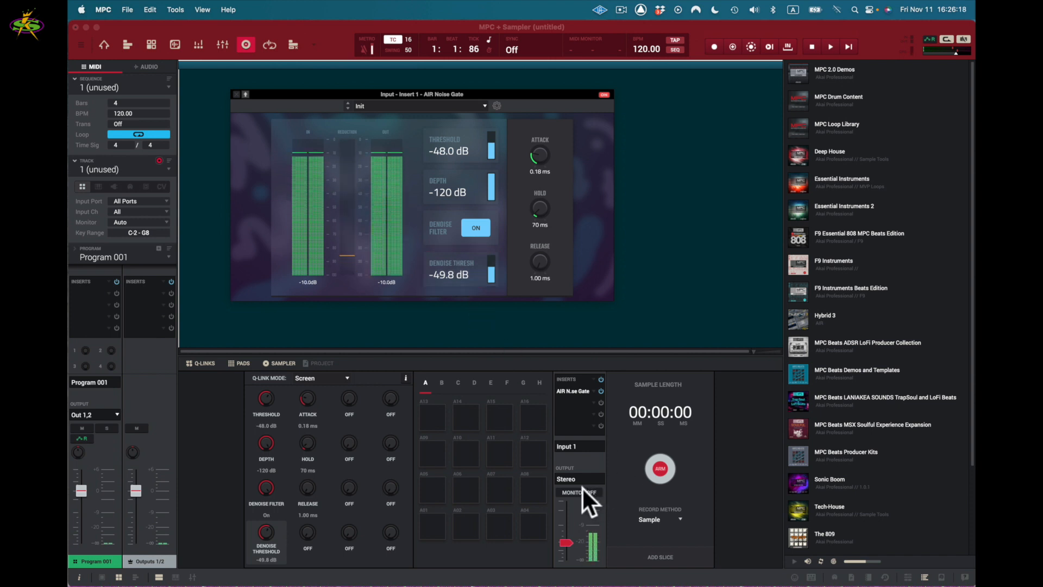
left_click(578, 493)
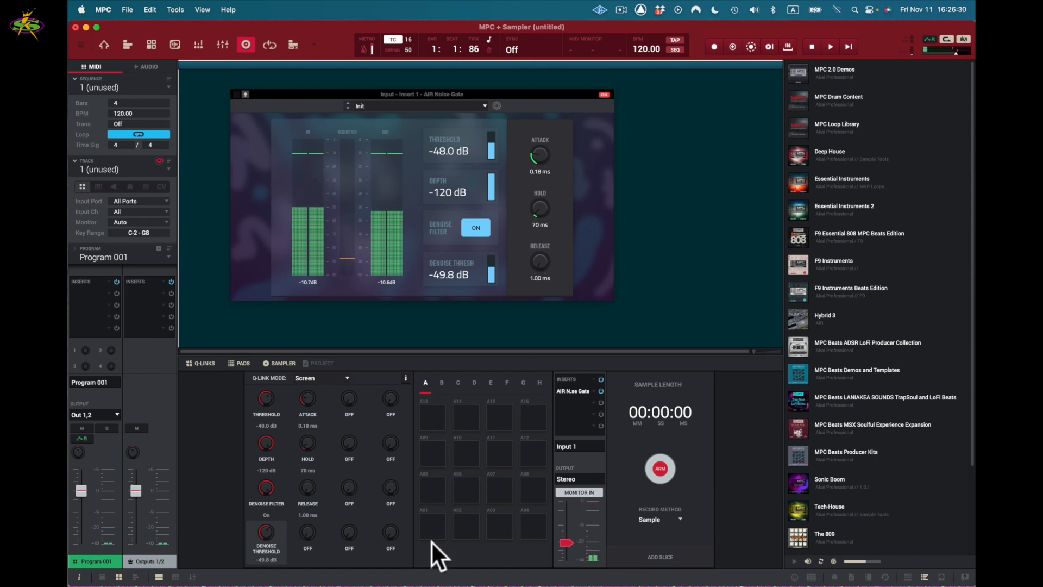
mouse_move(645, 522)
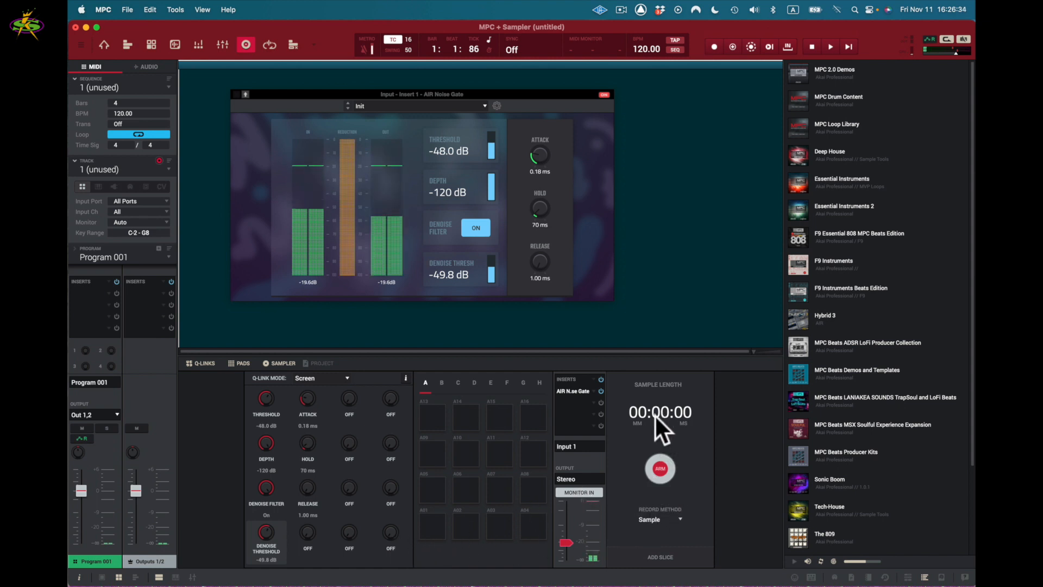
mouse_move(585, 450)
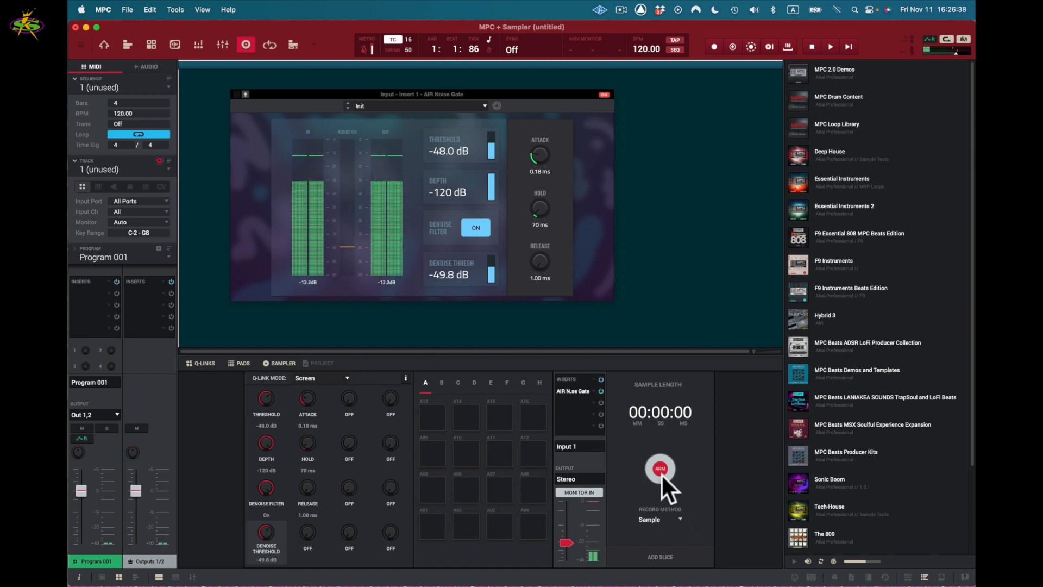
Step: Record a roughly 20-second voice take through the AIR Noise Gate, then stop to get Keep/Discard
left_click(661, 469)
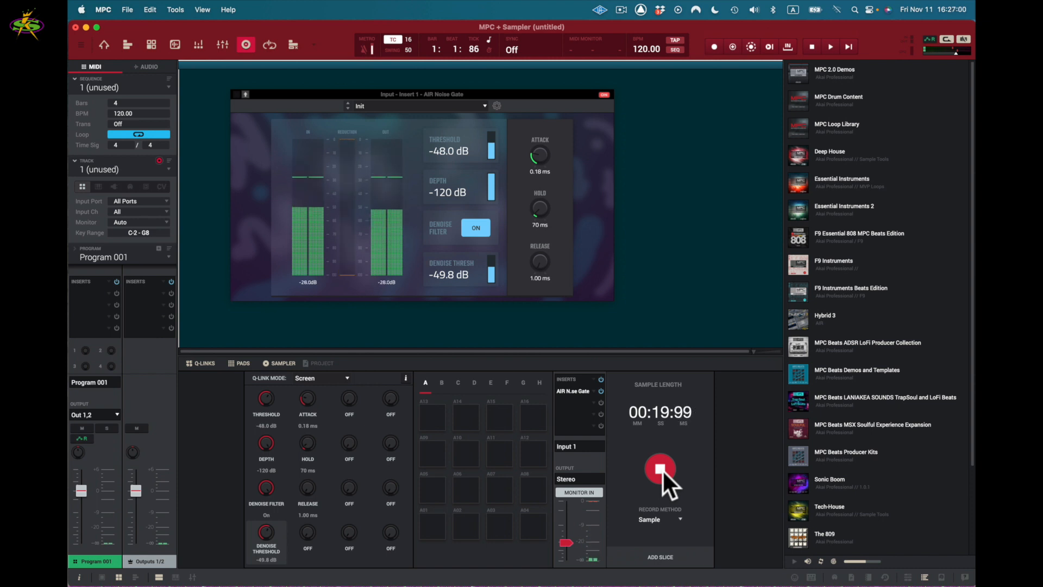
left_click(659, 469)
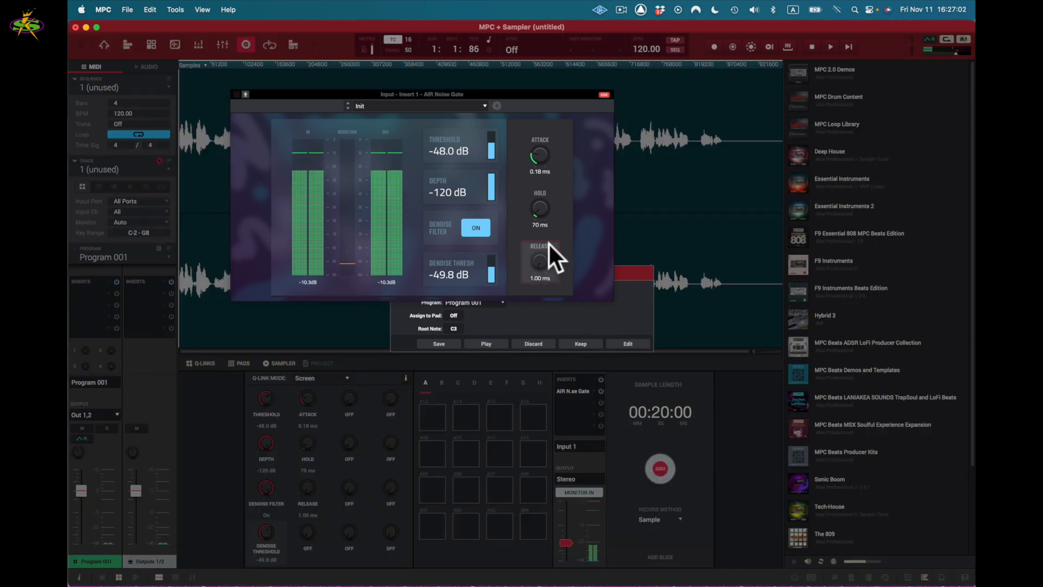